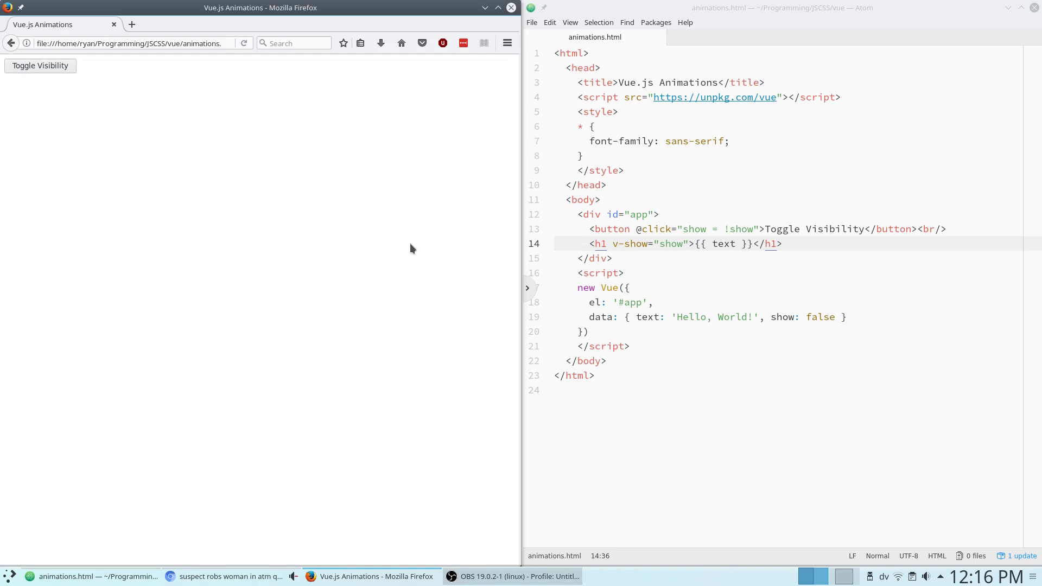
{"action": "mouse_move", "coordinate": [157, 137]}
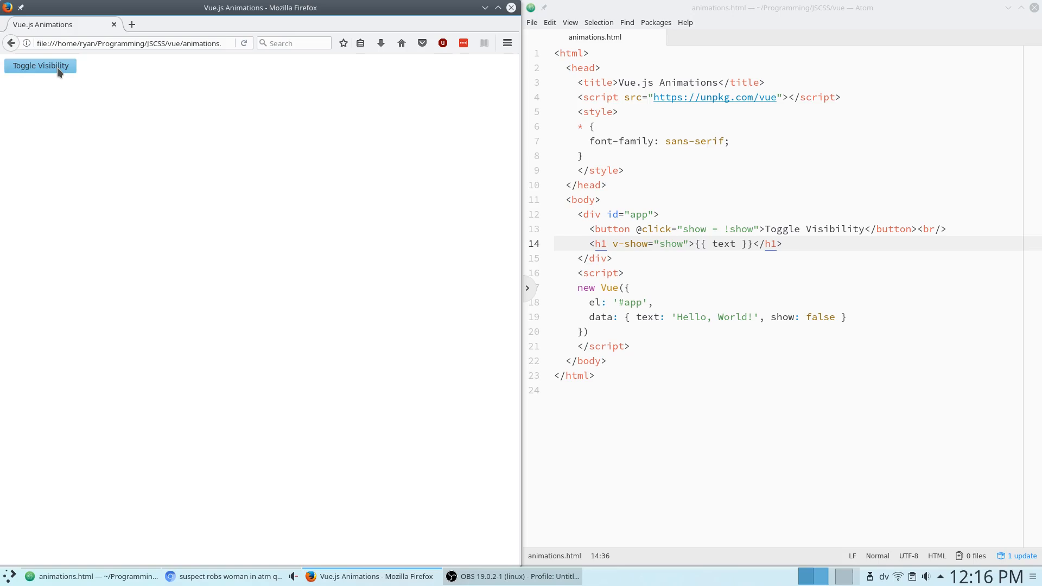
Step: Toggle the Hello, World! heading on and off in the page before editing
{"action": "left_click", "coordinate": [40, 65]}
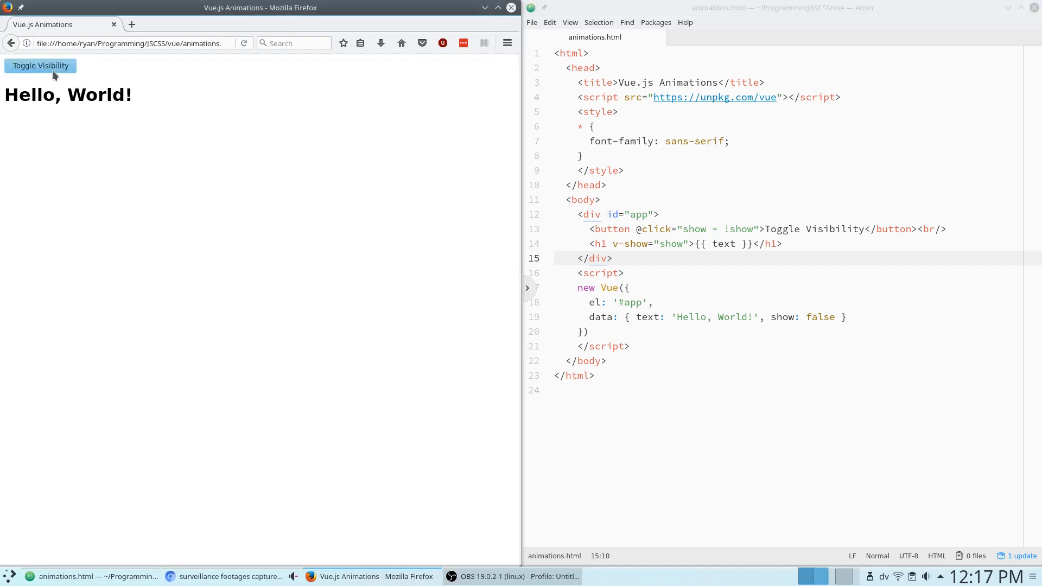
{"action": "left_click", "coordinate": [41, 65]}
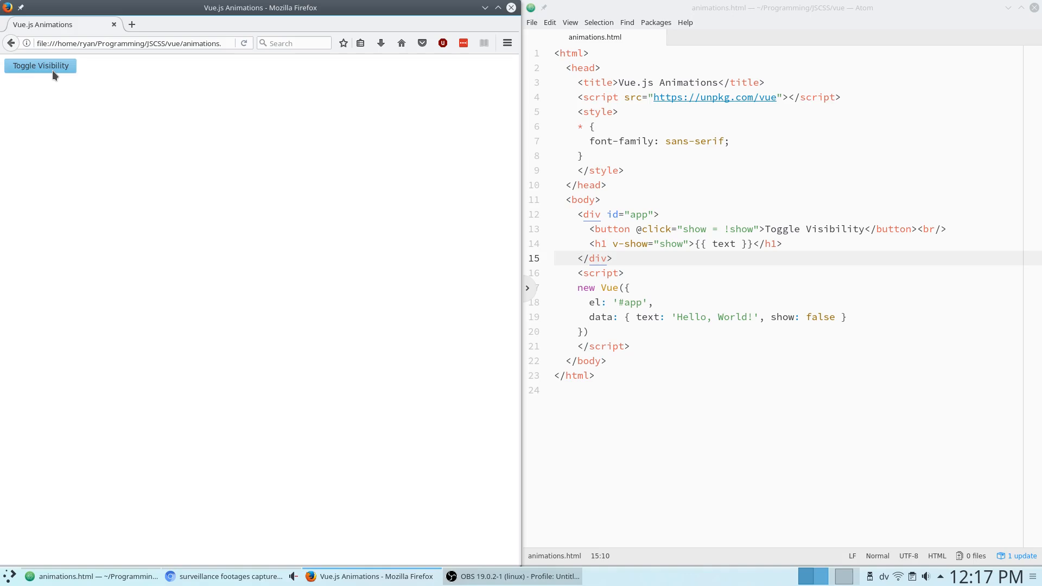
{"action": "left_click", "coordinate": [41, 65]}
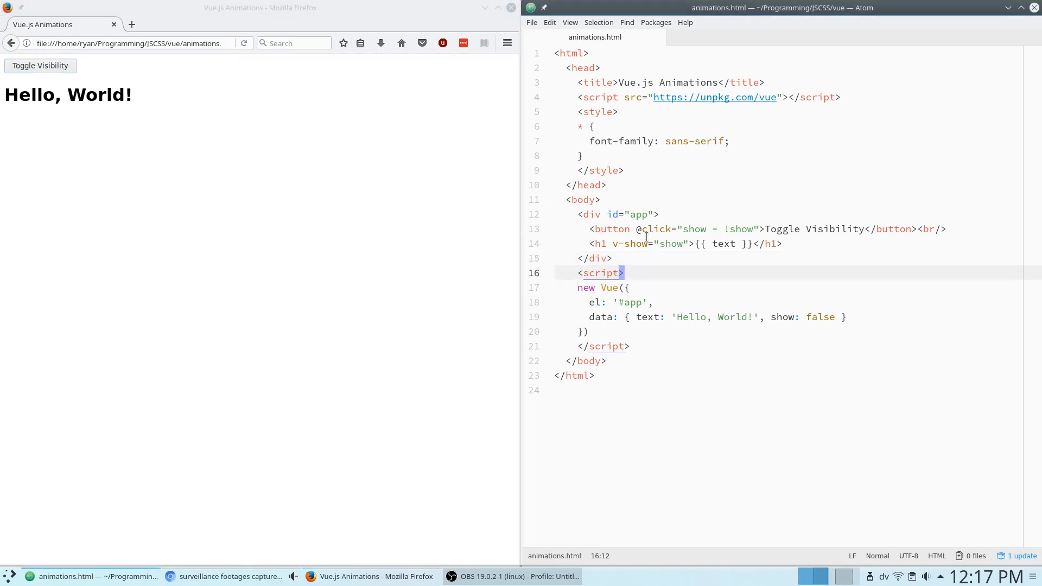
Step: Wrap the h1 heading in <transition name="bounce"> ... </transition>
{"action": "type", "text": "<"}
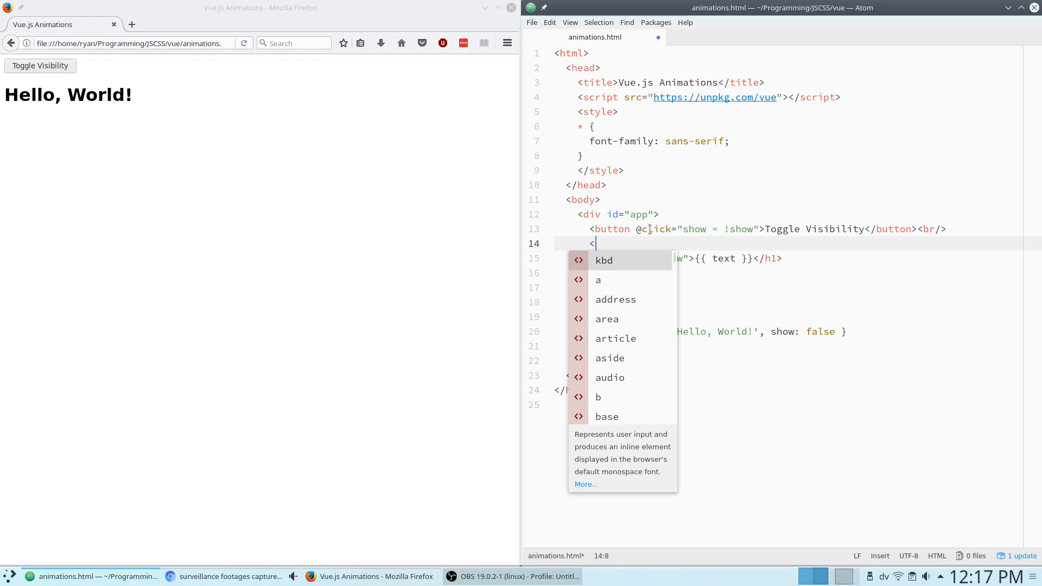
{"action": "type", "text": "tran"}
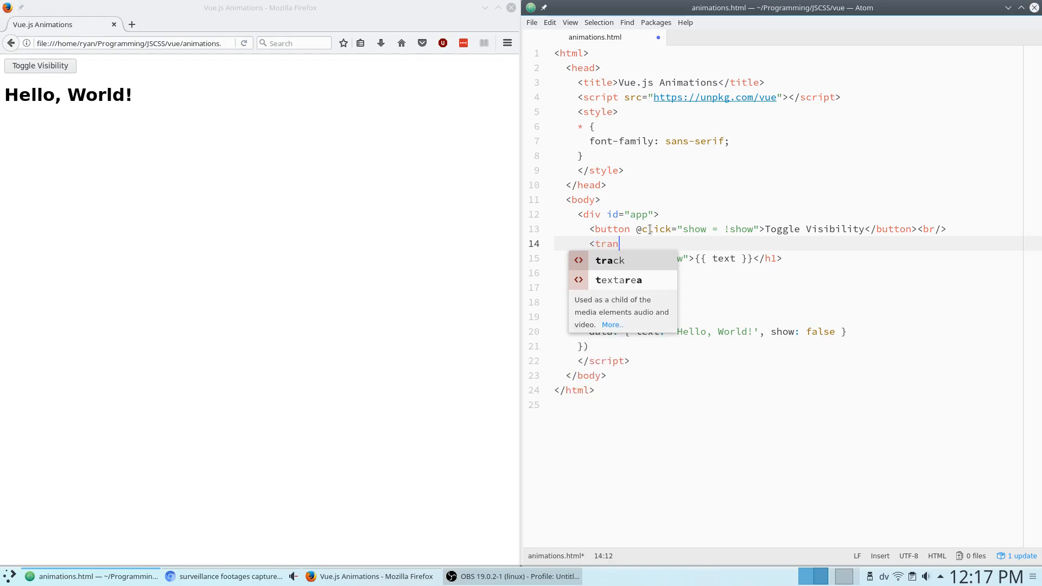
{"action": "type", "text": "sition na"}
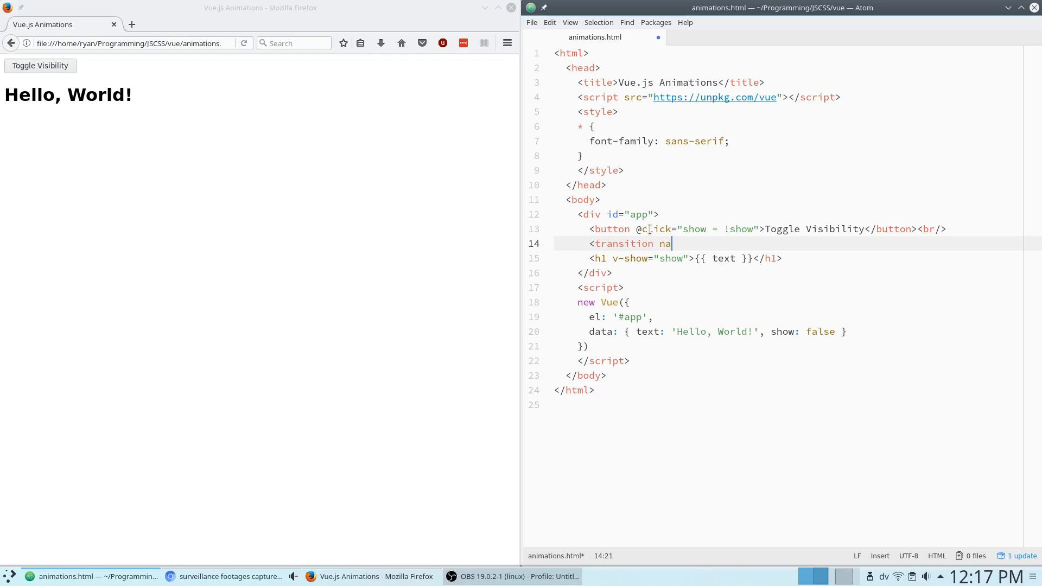
{"action": "type", "text": "me=\"b"}
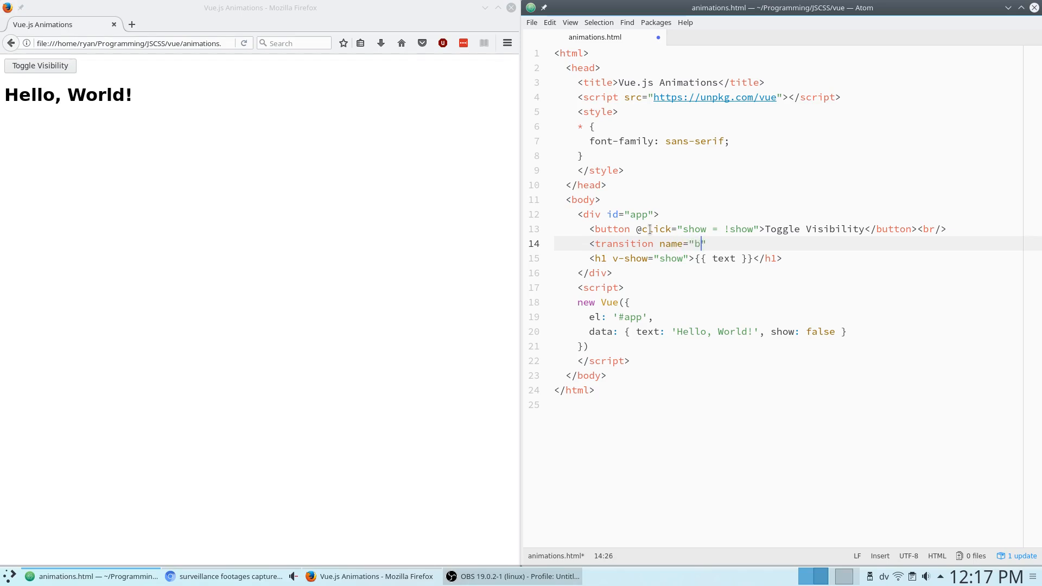
{"action": "type", "text": "ounce"}
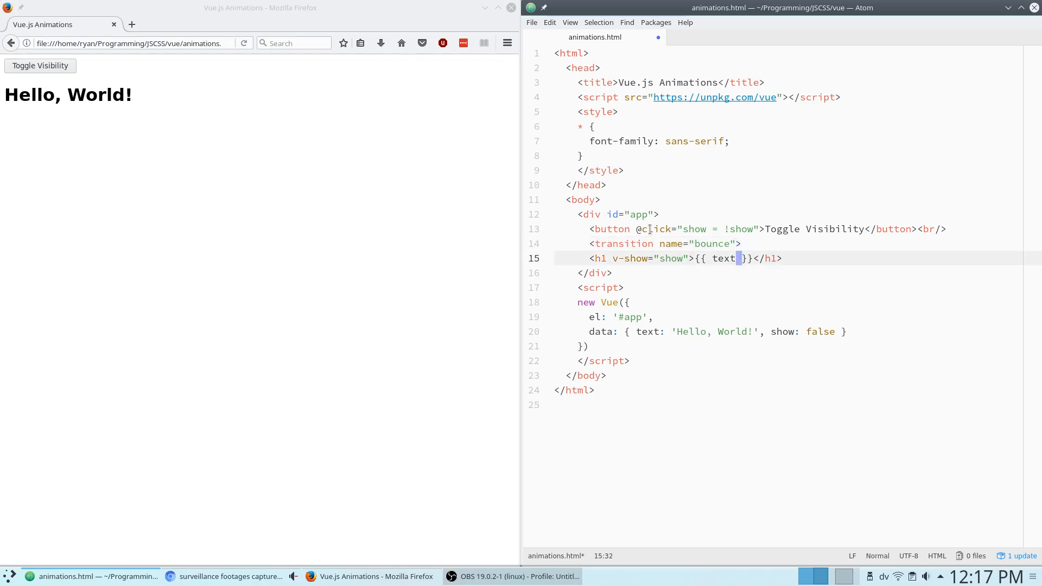
{"action": "type", "text": "</transition>"}
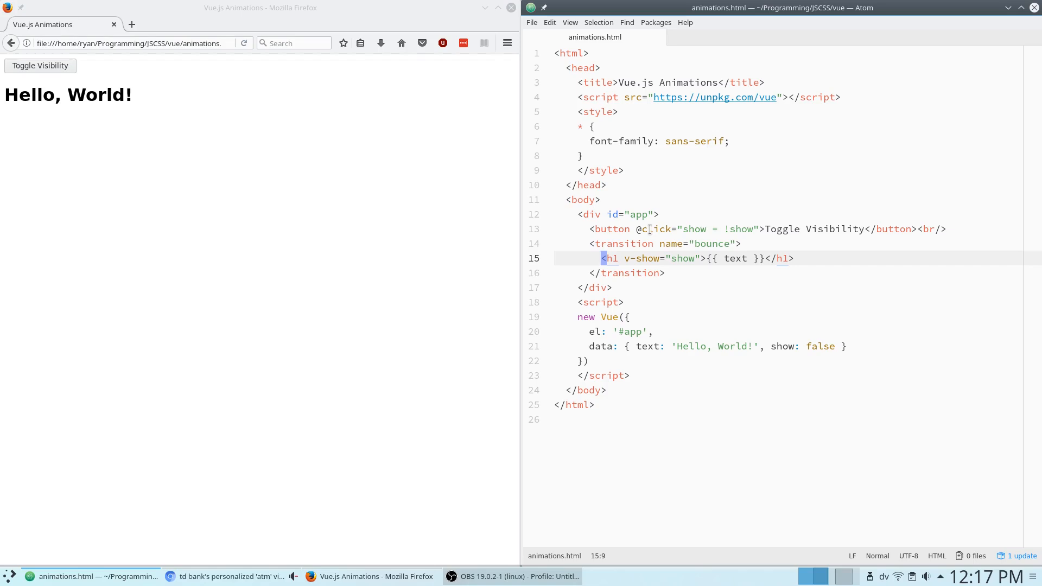
{"action": "left_click", "coordinate": [584, 155]}
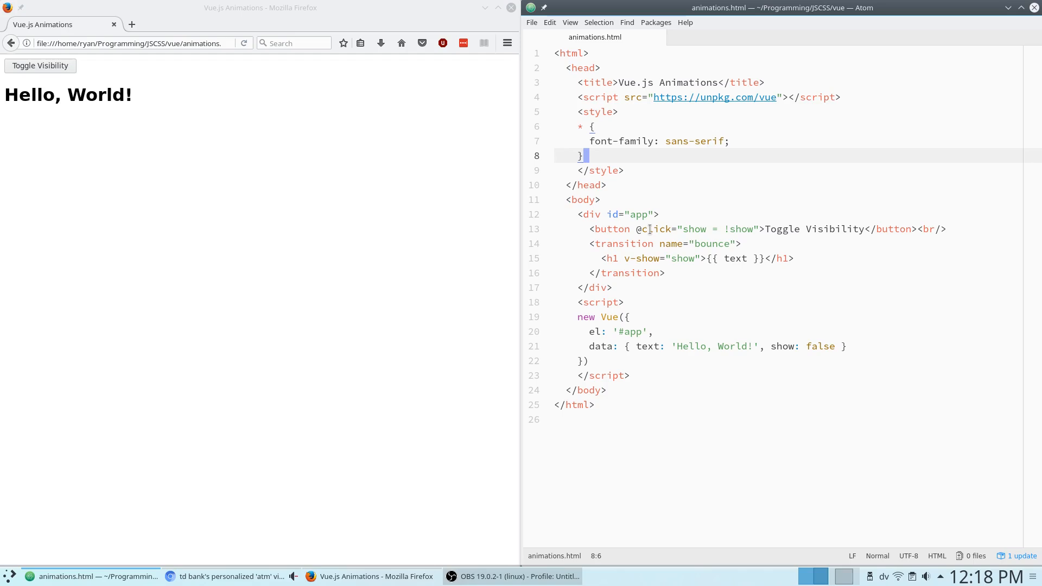
Step: Add a .bounce-enter-active, .bounce-leave-active rule setting transition: all .5s
{"action": "key", "text": "Return"}
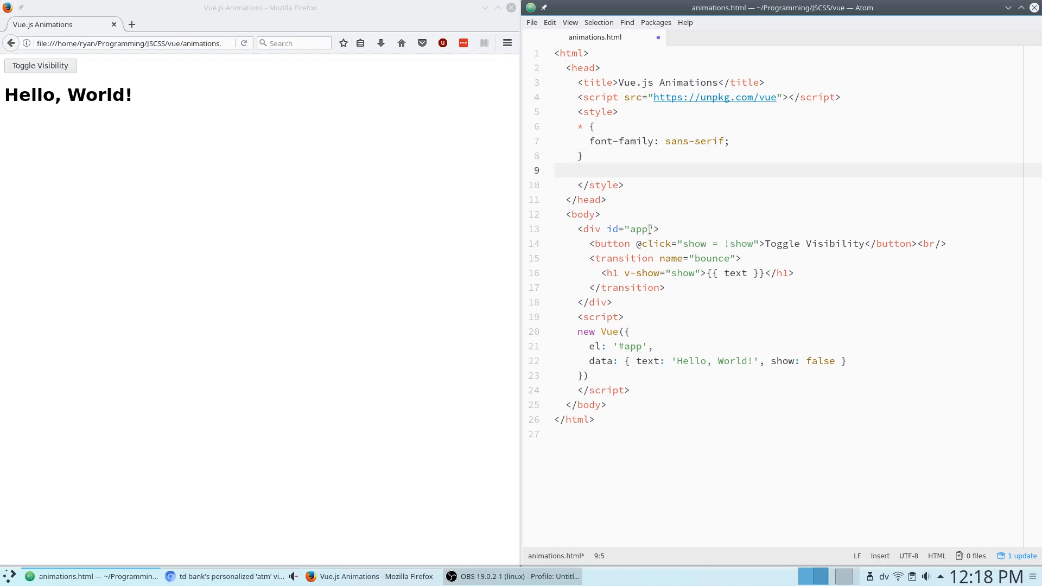
{"action": "type", "text": "."}
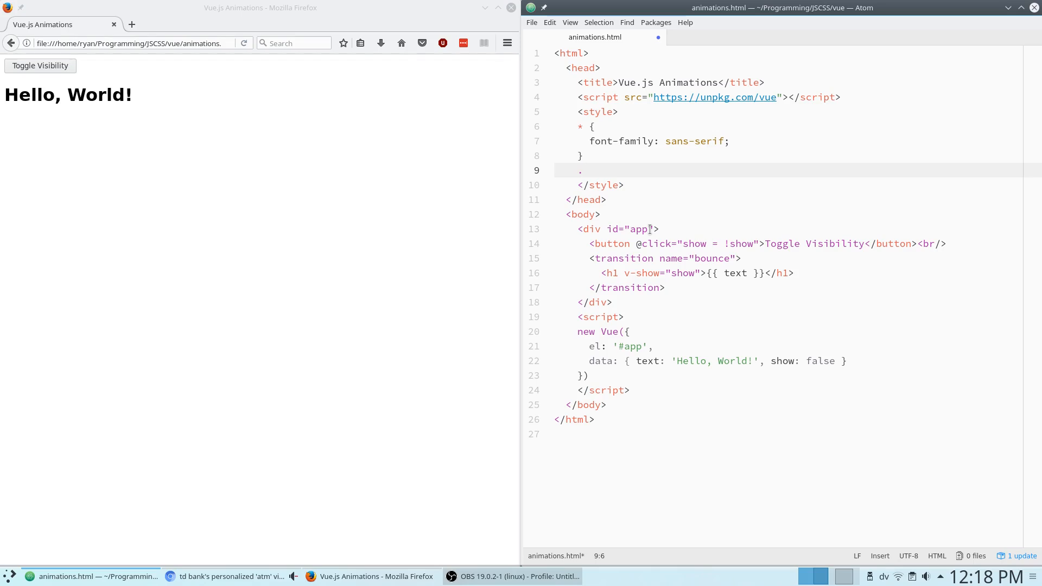
{"action": "type", "text": "bounc"}
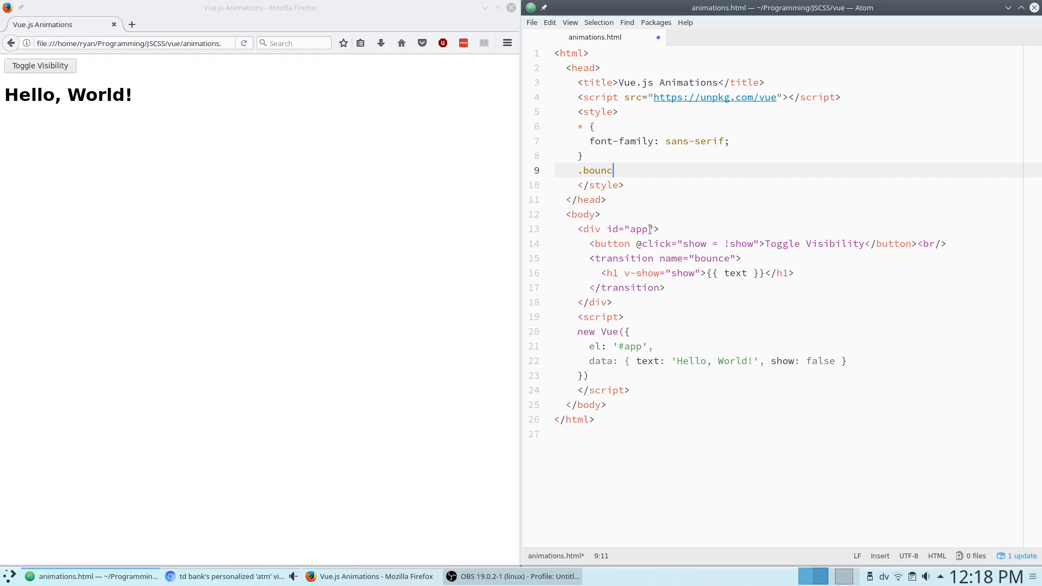
{"action": "type", "text": "-ente"}
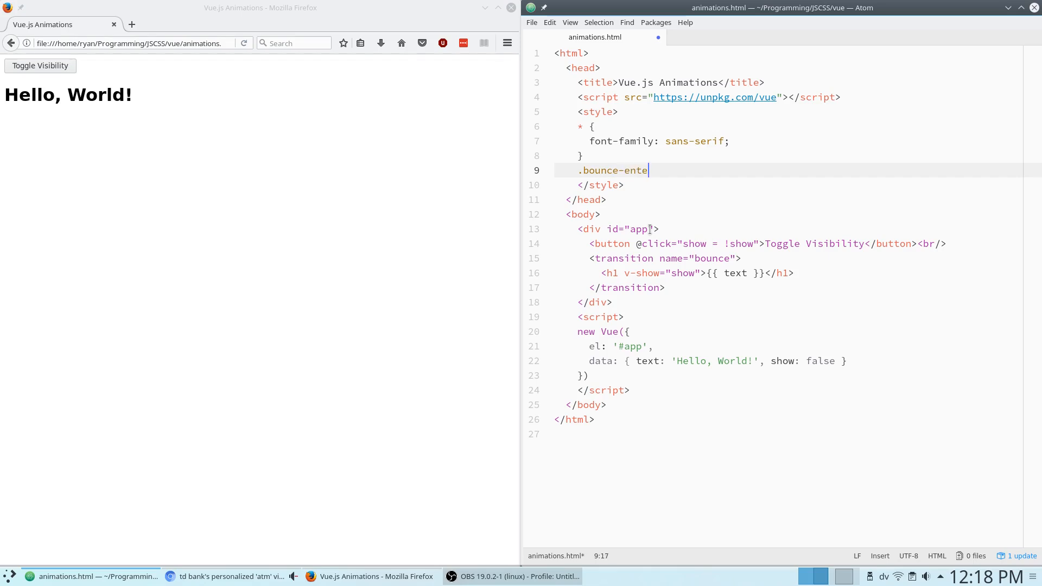
{"action": "type", "text": "r-active, ."}
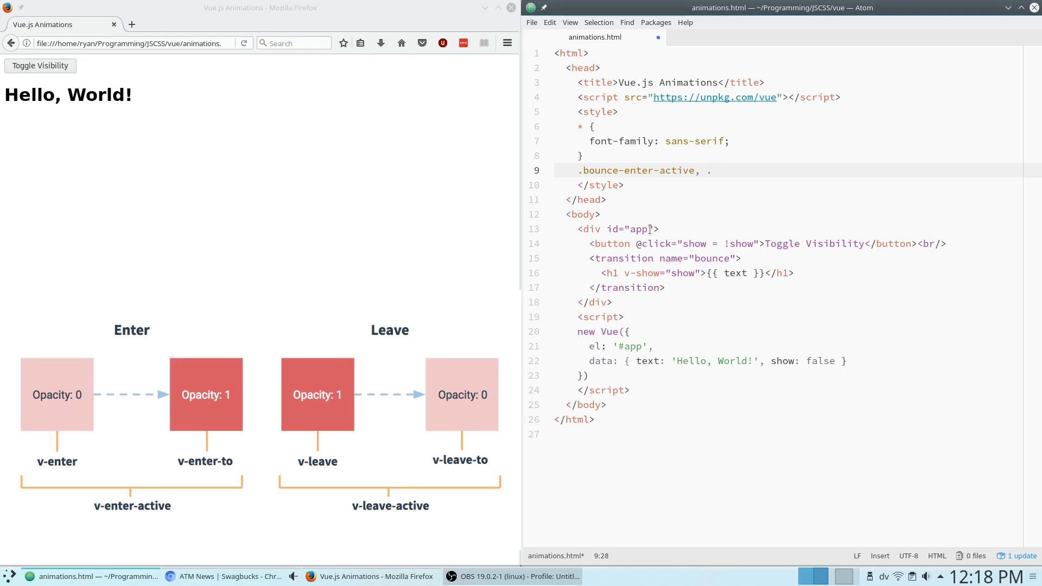
{"action": "type", "text": "bounce-"}
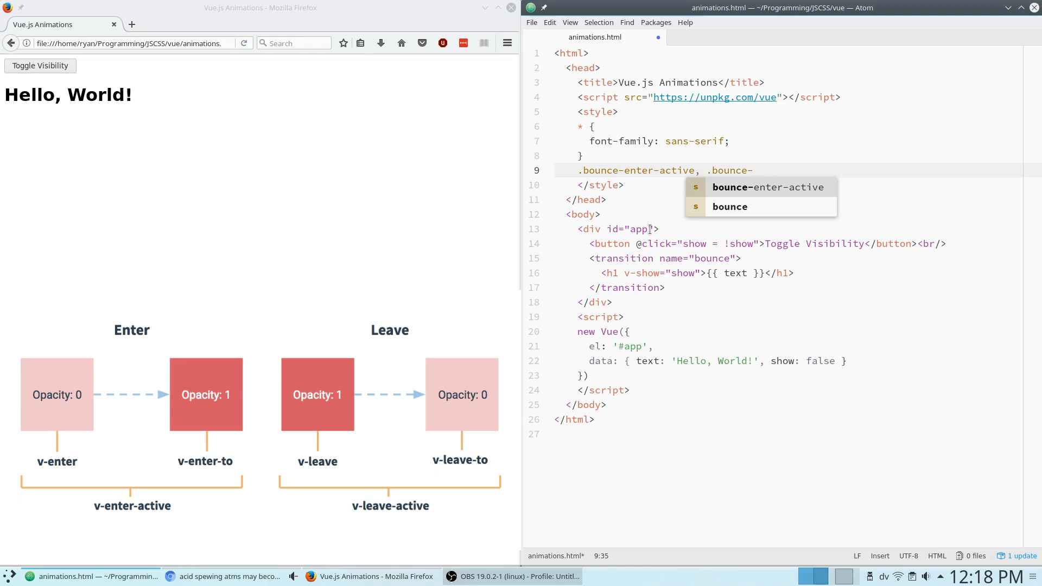
{"action": "type", "text": "leave-active"}
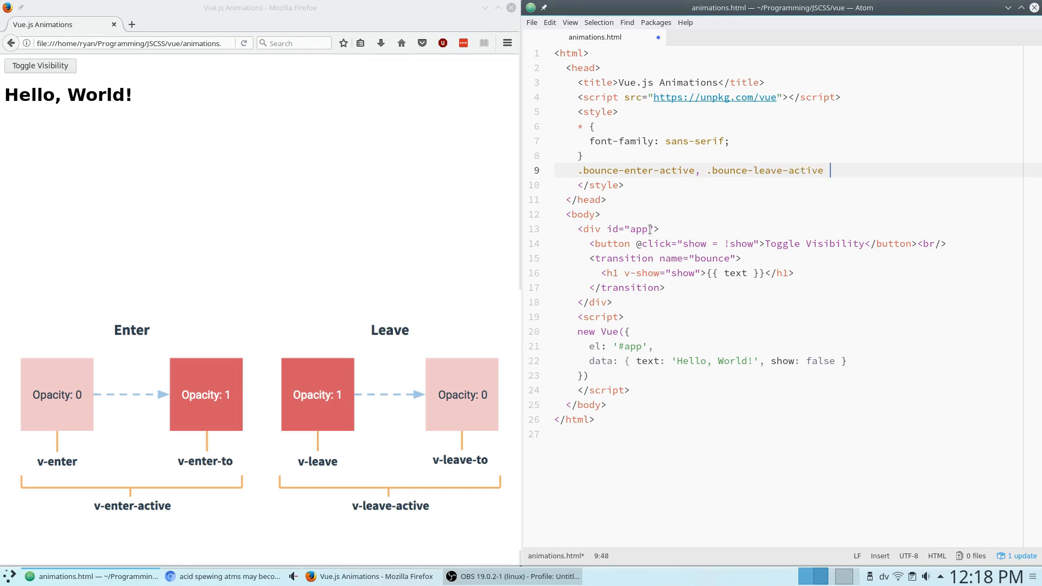
{"action": "type", "text": "{"}
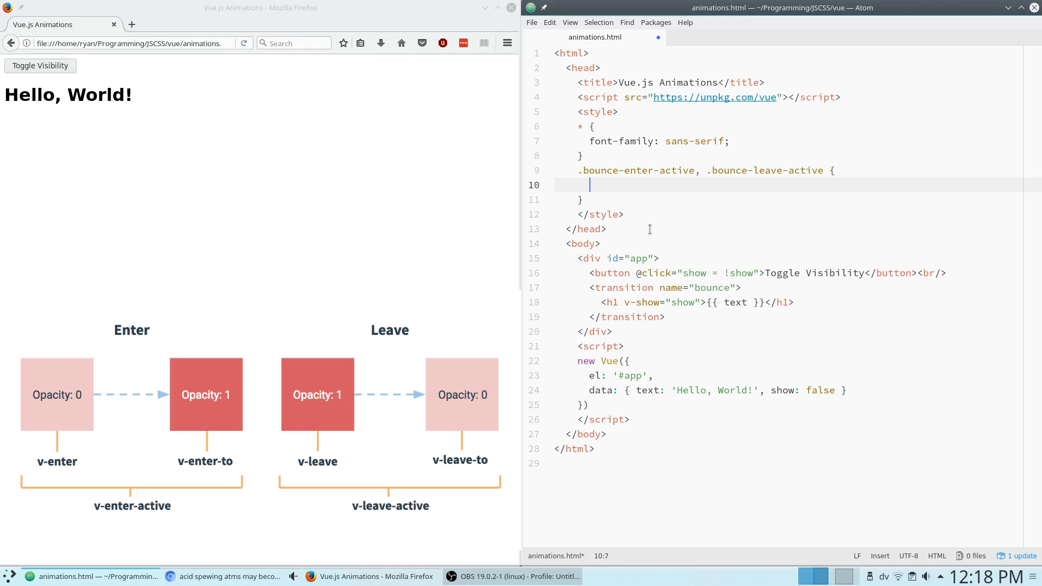
{"action": "type", "text": "transition:"}
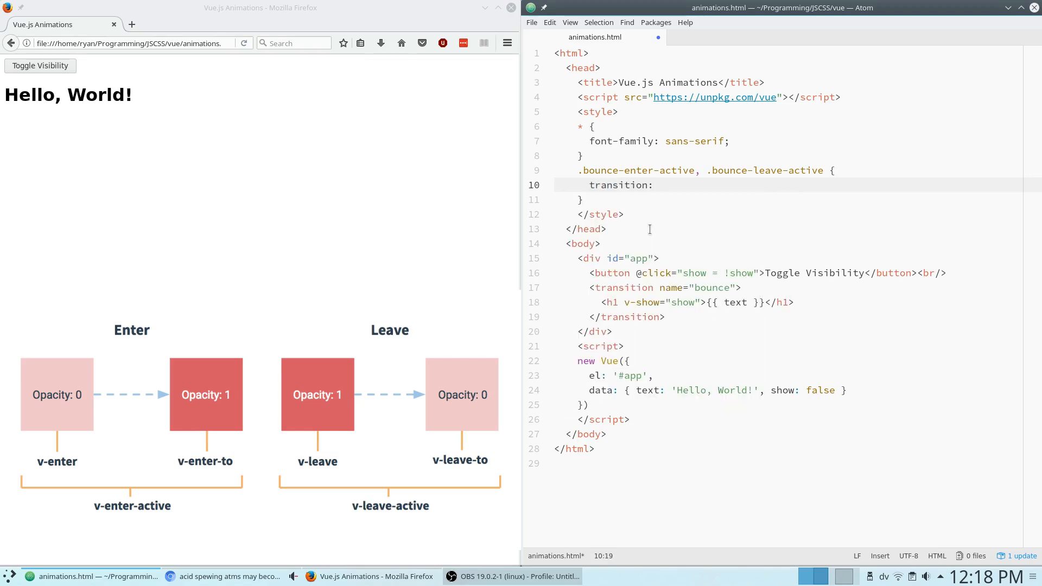
{"action": "type", "text": "a"}
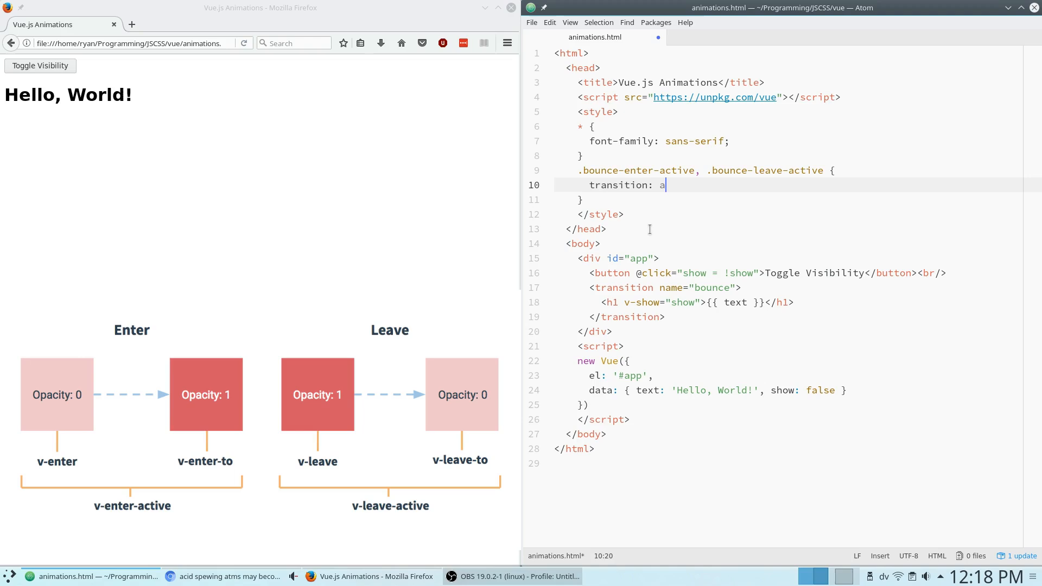
{"action": "type", "text": "ll"}
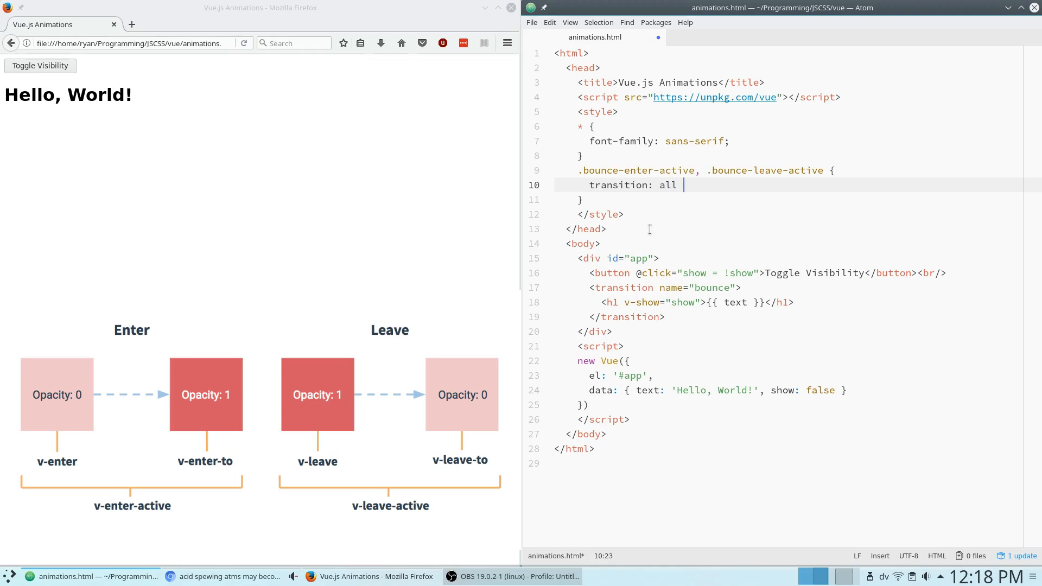
{"action": "type", "text": ".25"}
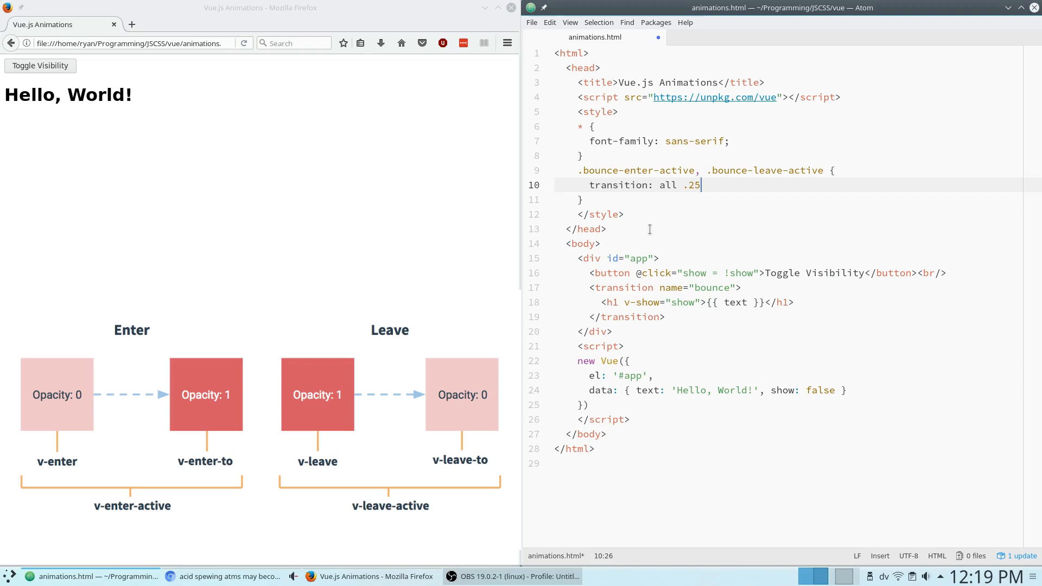
{"action": "type", "text": "5s;"}
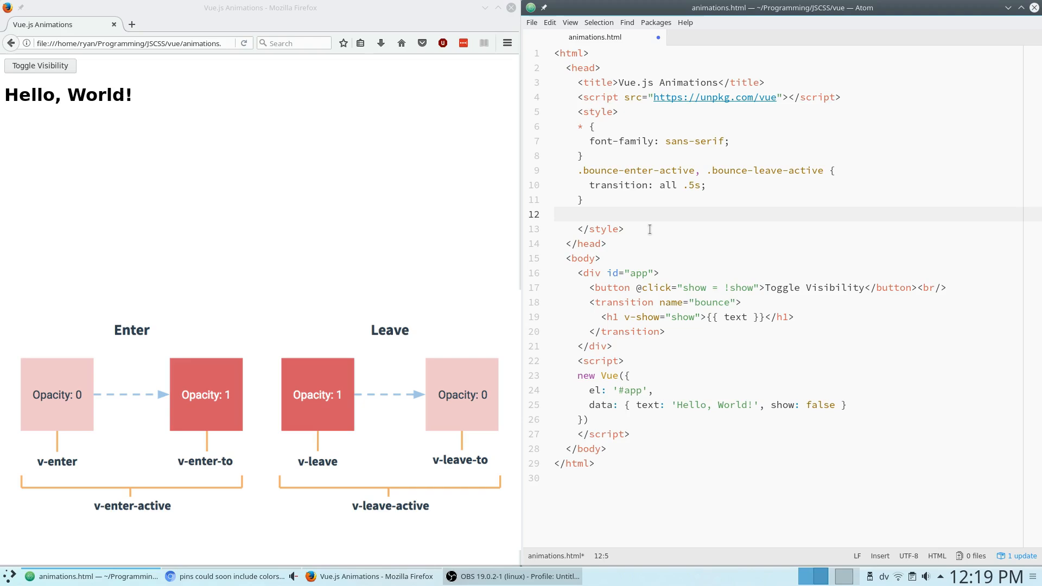
Step: Start an empty .bounce-enter, .bounce-leave-to rule block below the transition rule
{"action": "type", "text": ".ba"}
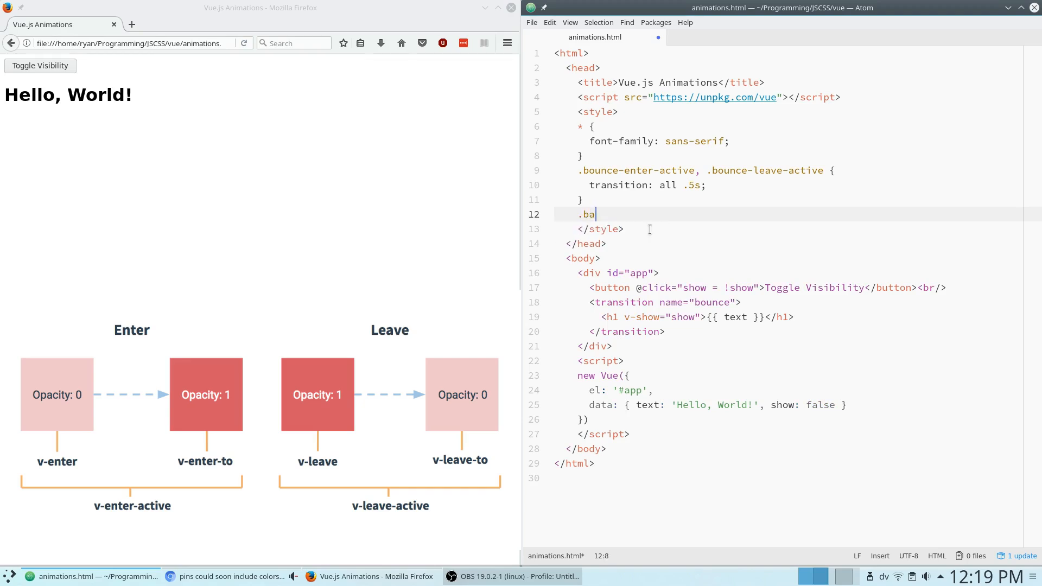
{"action": "type", "text": "ounce-enter"}
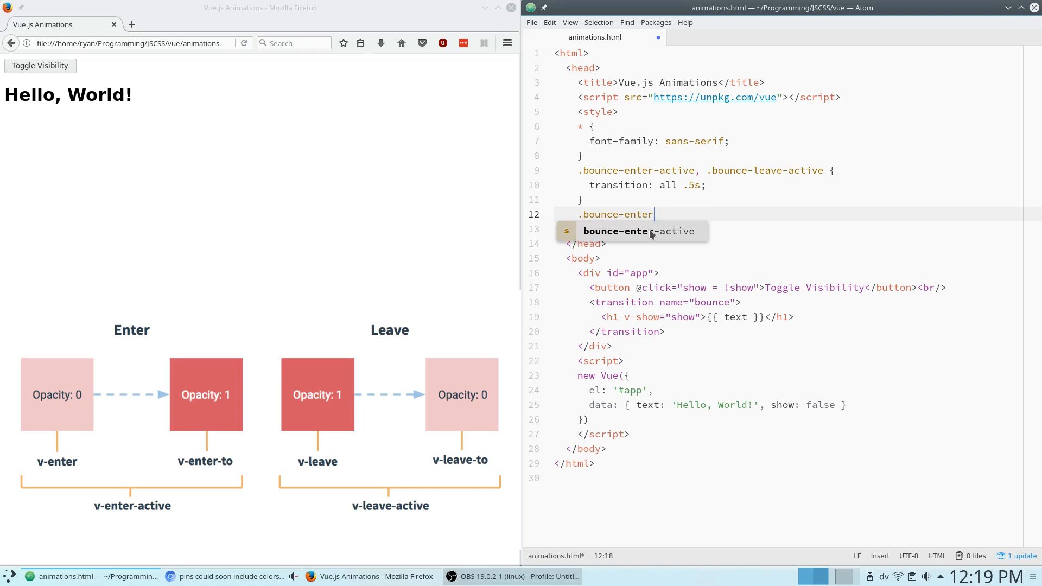
{"action": "type", "text": ", .bounce-"}
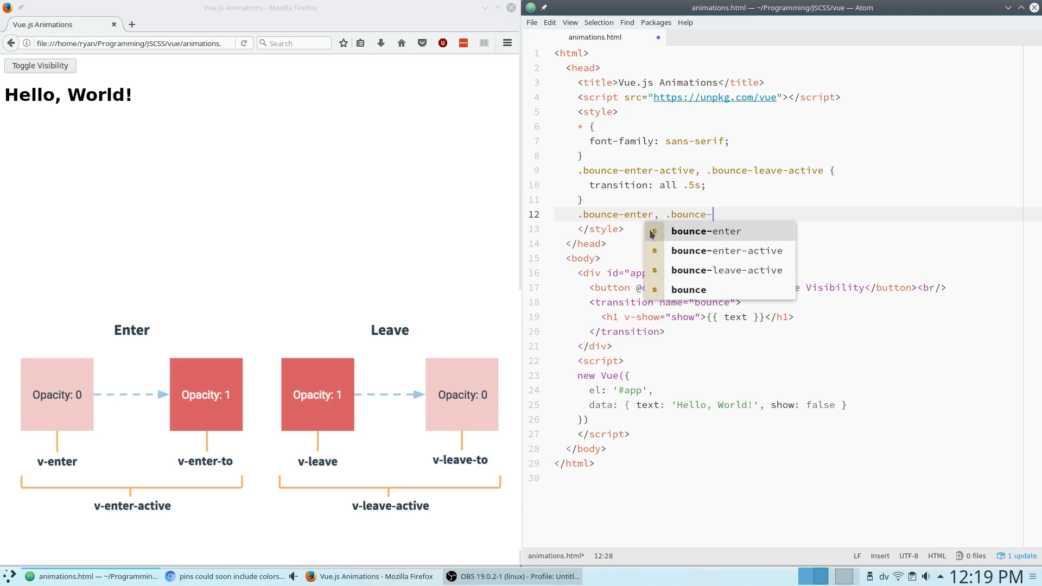
{"action": "type", "text": "leave-to {"}
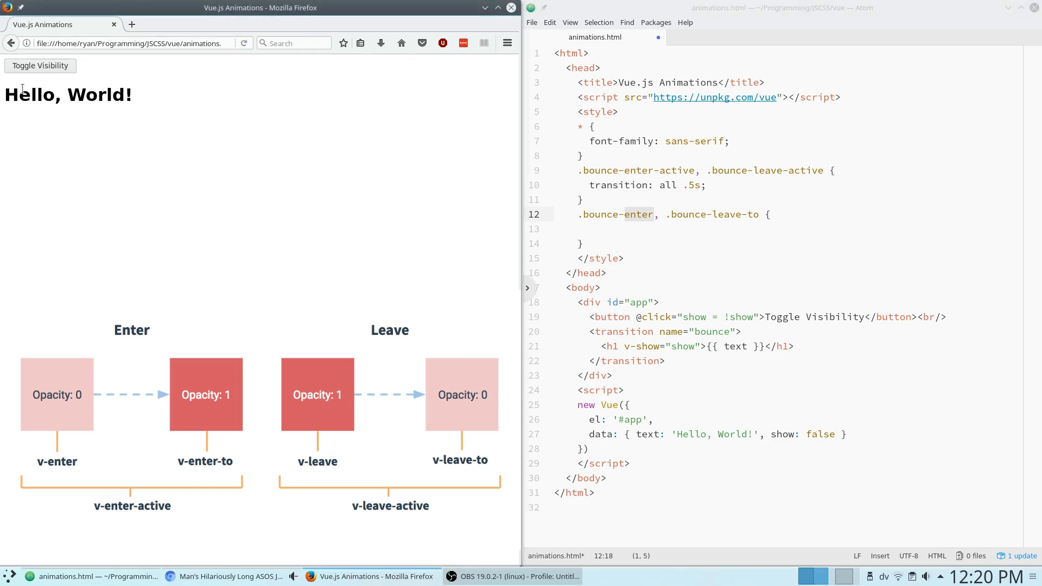
{"action": "mouse_move", "coordinate": [69, 116]}
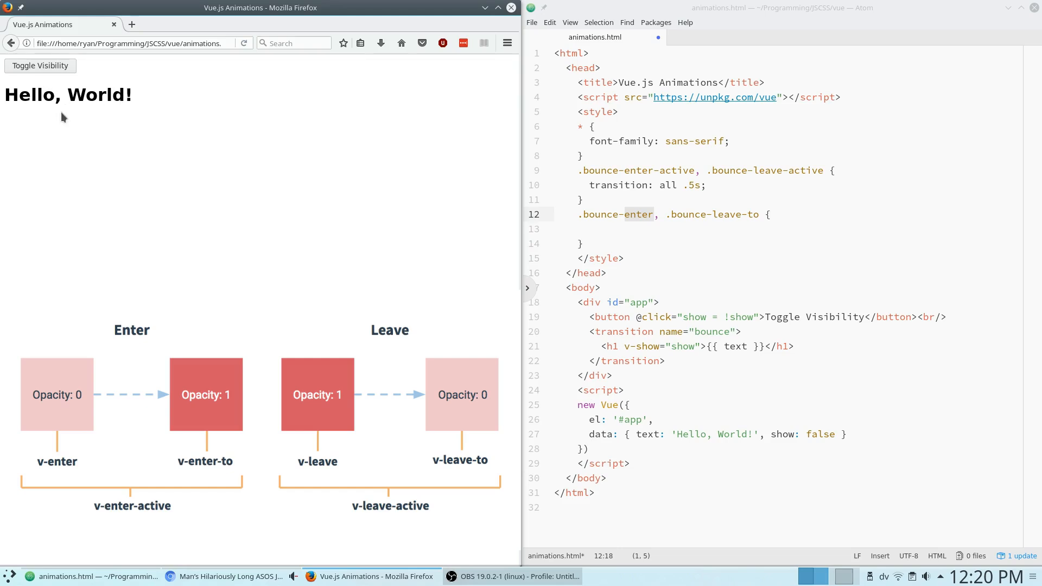
{"action": "mouse_move", "coordinate": [56, 153]}
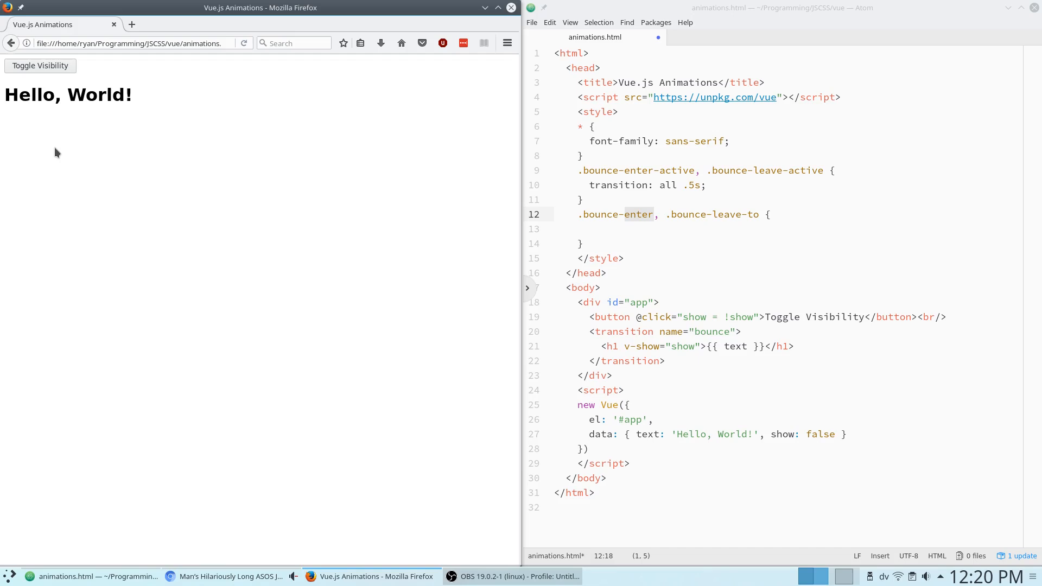
{"action": "mouse_move", "coordinate": [36, 112]}
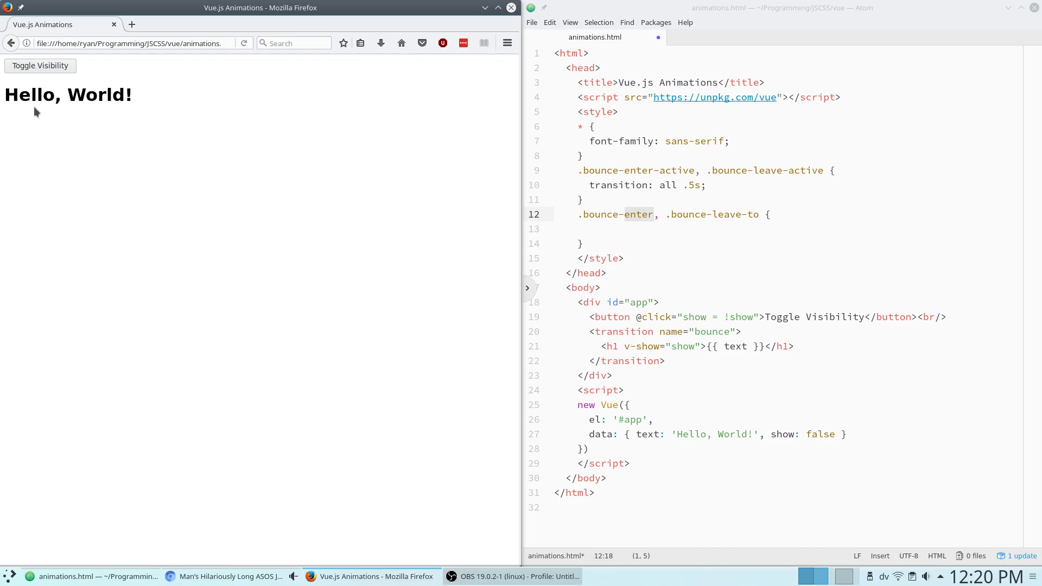
{"action": "mouse_move", "coordinate": [111, 78]}
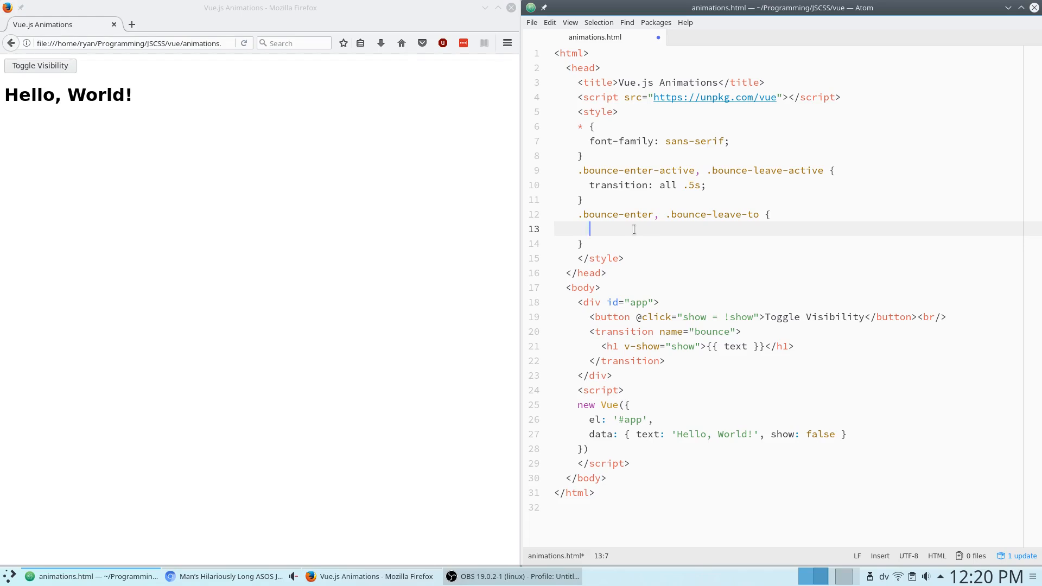
Step: Set transform: scale(0) in that rule, then toggle the heading twice in Firefox
{"action": "type", "text": "transform"}
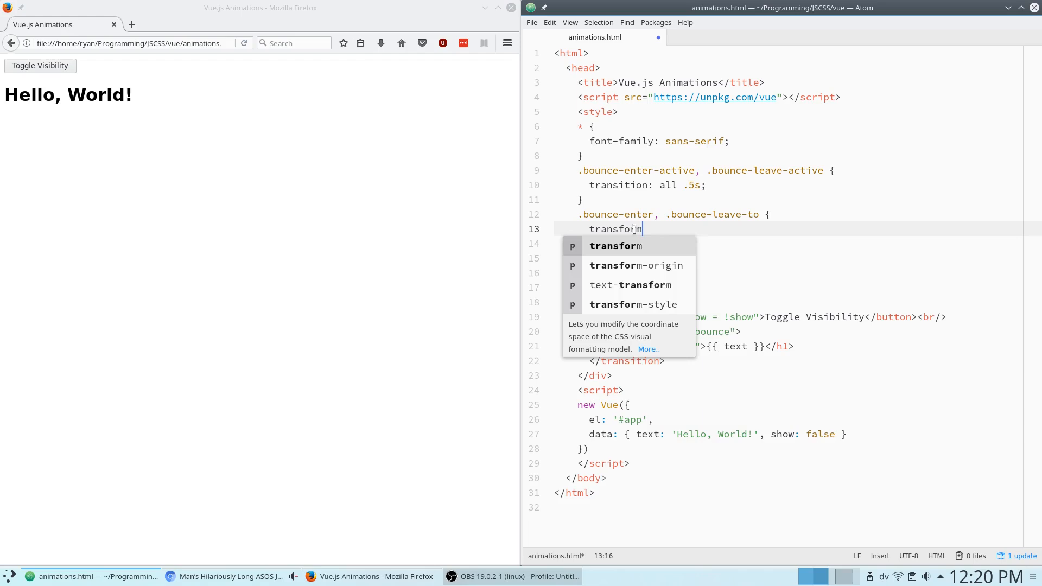
{"action": "type", "text": ": scol"}
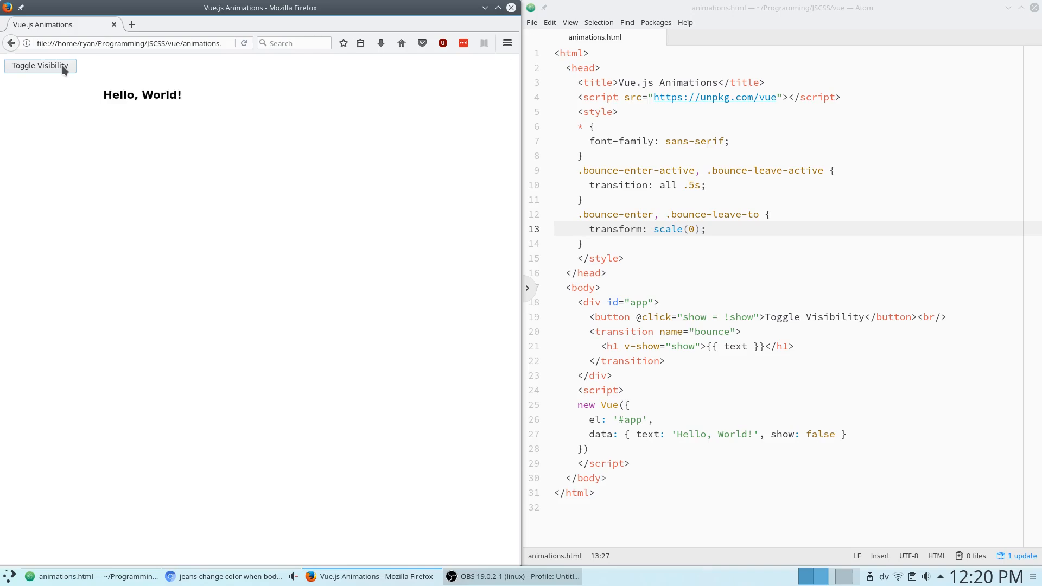
{"action": "left_click", "coordinate": [40, 66]}
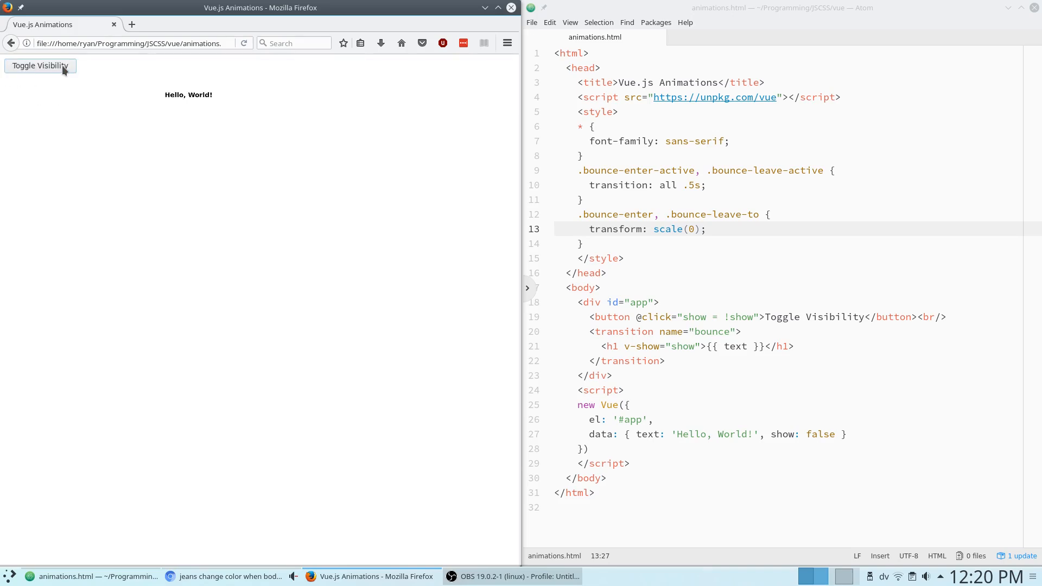
{"action": "left_click", "coordinate": [40, 65]}
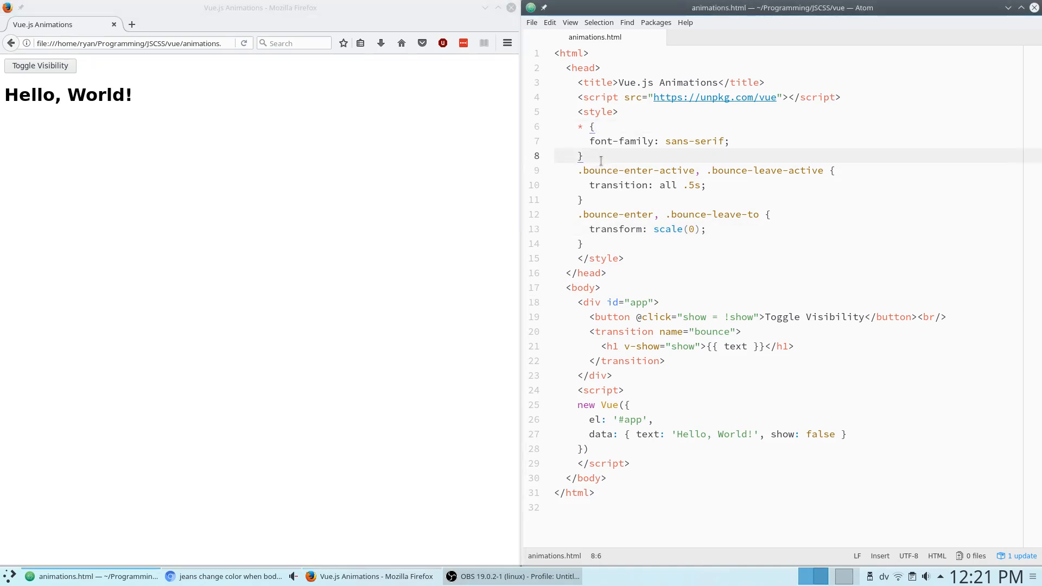
Step: Add an h1 rule with display: inline-block
{"action": "type", "text": "h1 {"}
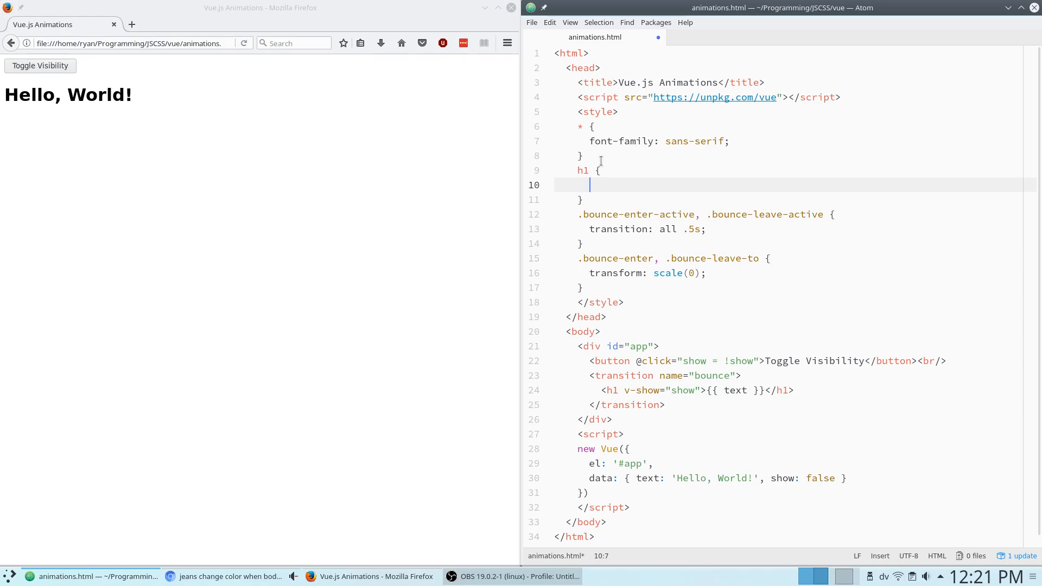
{"action": "type", "text": "dislay"}
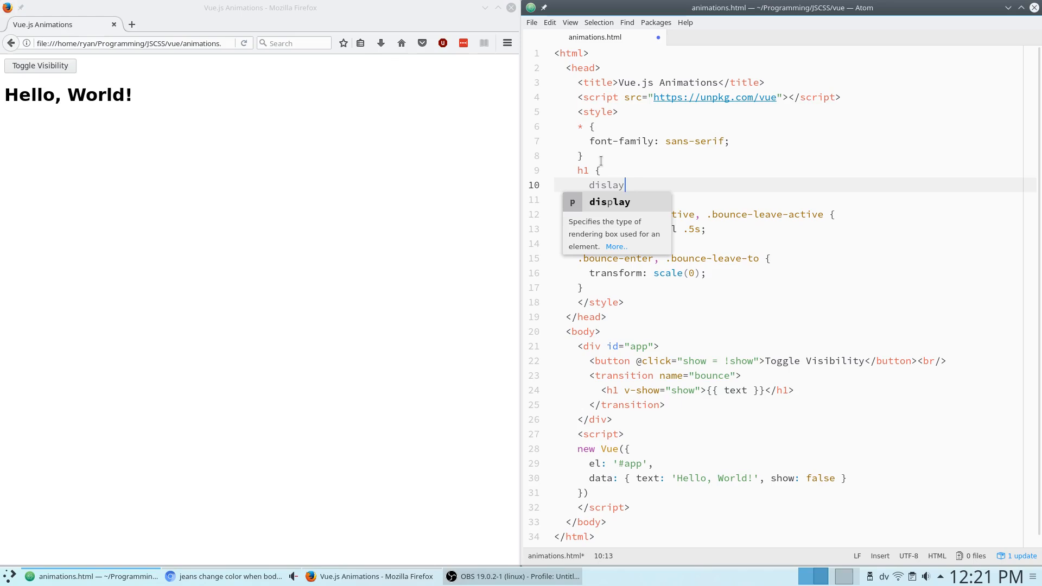
{"action": "type", "text": ": inline-block;"}
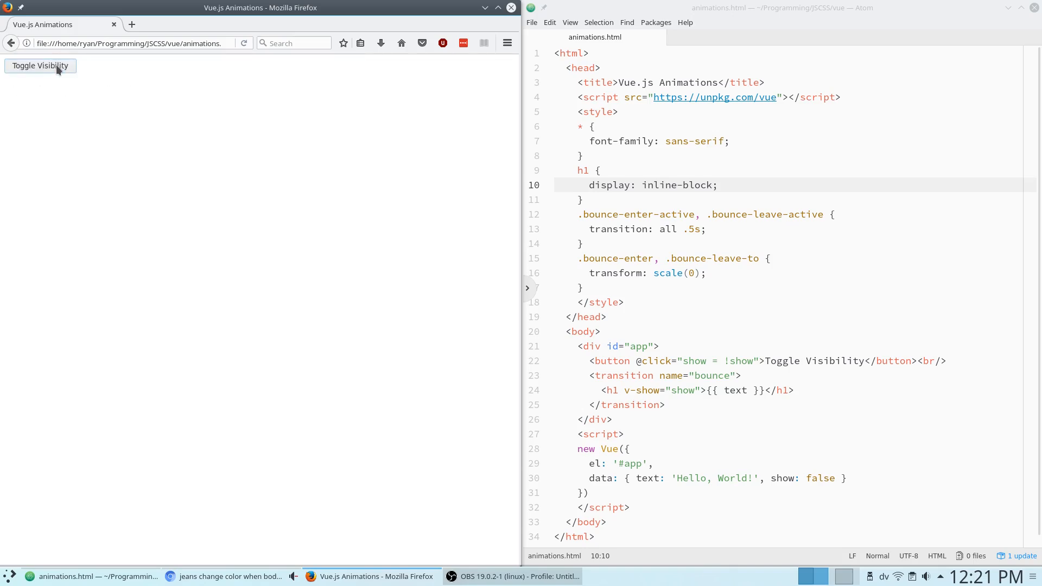
Step: Toggle the heading repeatedly in Firefox to watch it scale in place
{"action": "left_click", "coordinate": [40, 66]}
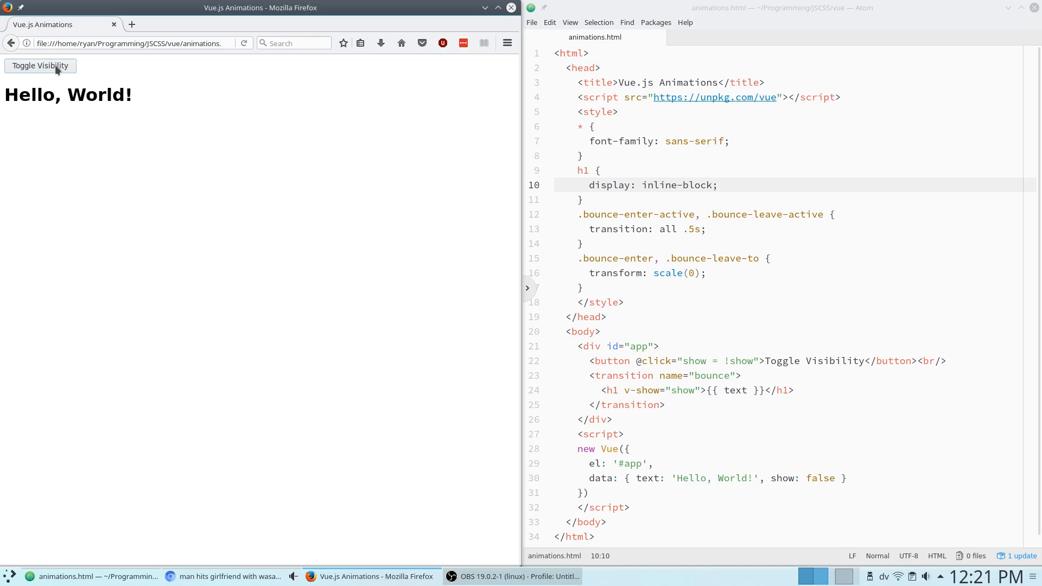
{"action": "mouse_move", "coordinate": [174, 252]}
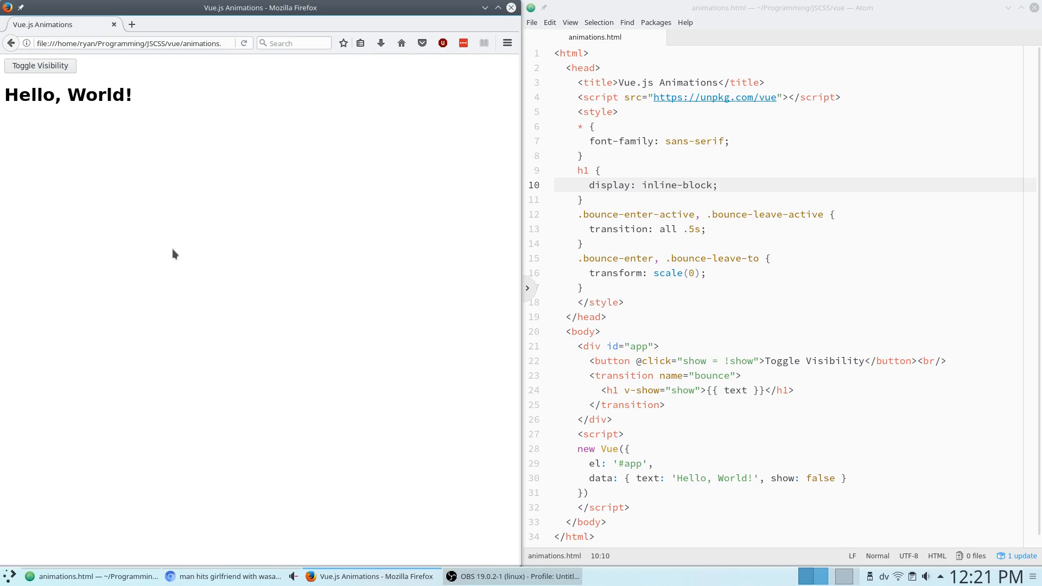
{"action": "left_click", "coordinate": [40, 65]}
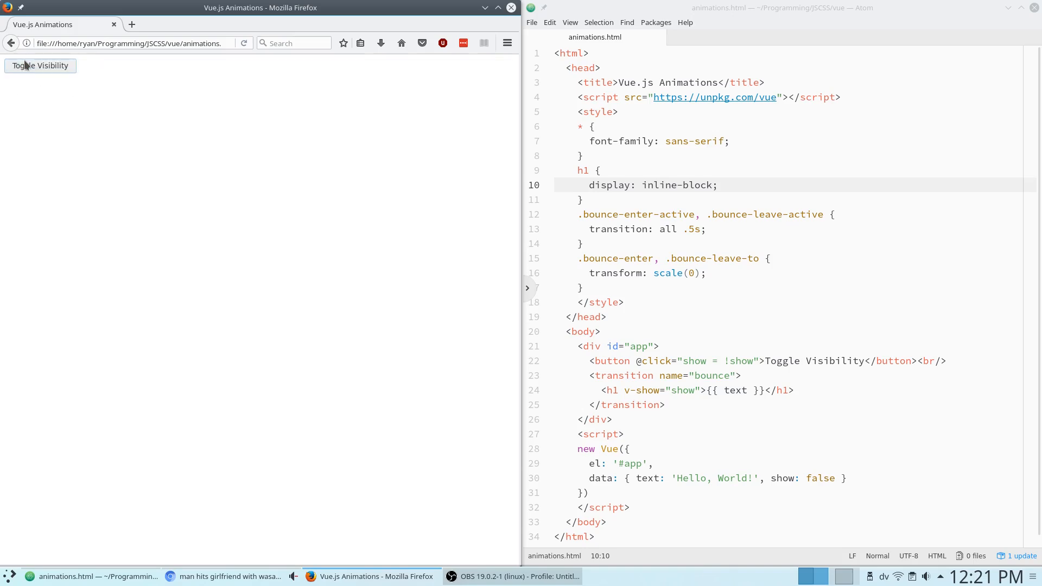
{"action": "left_click", "coordinate": [40, 65]}
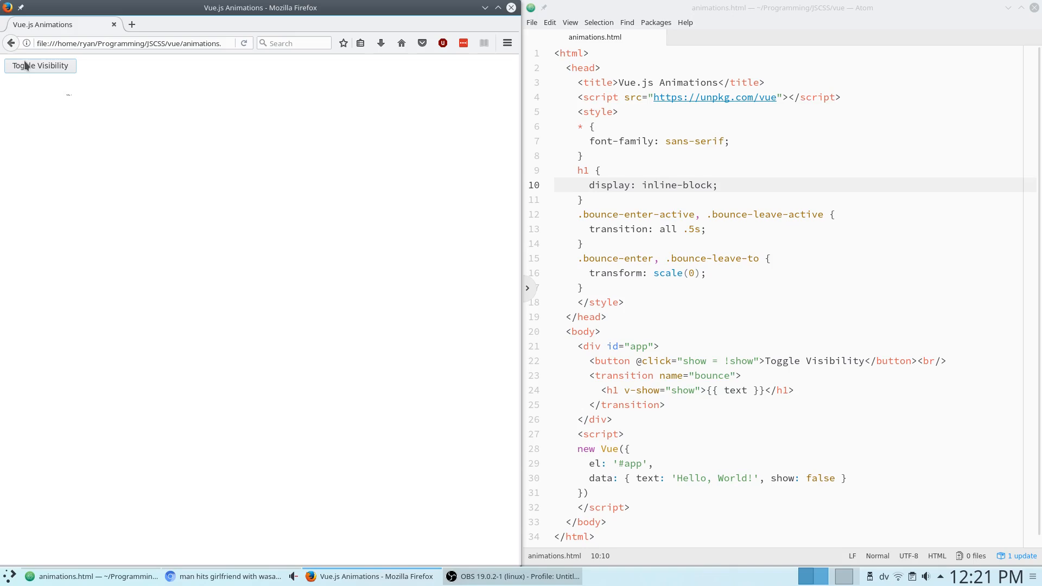
{"action": "left_click", "coordinate": [40, 66]}
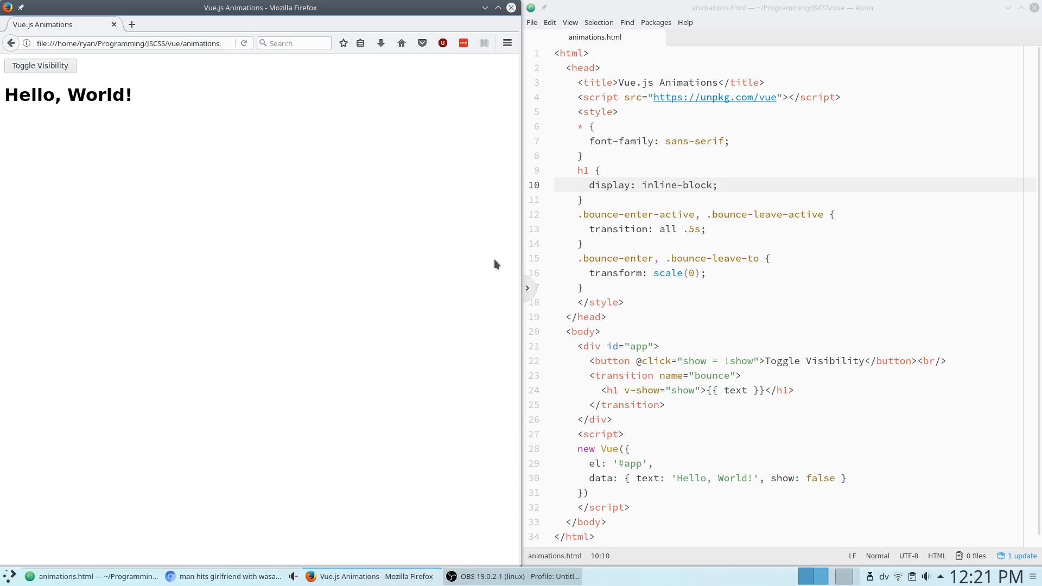
{"action": "left_click", "coordinate": [648, 229]}
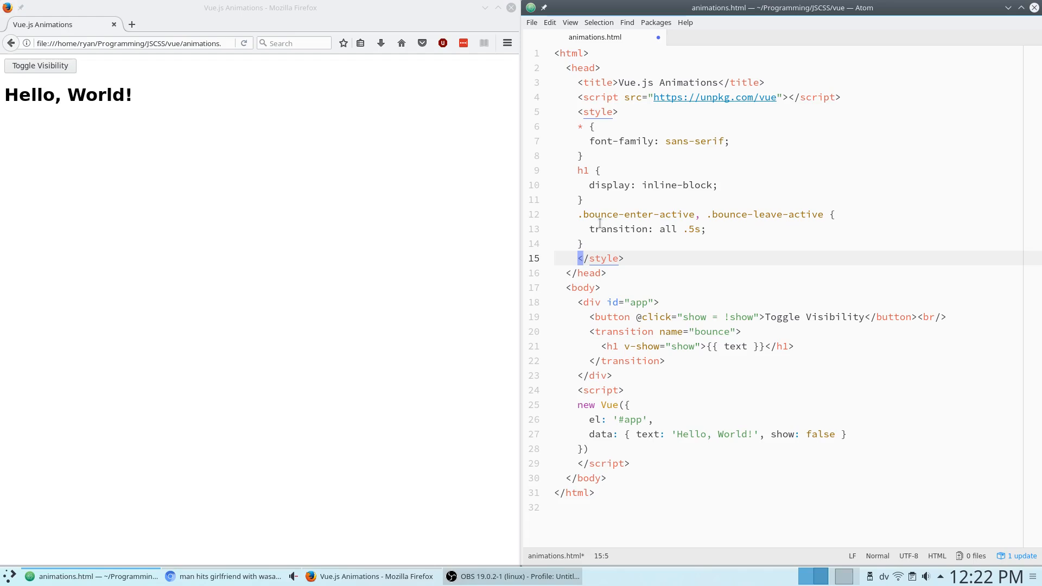
Step: Replace the enter-active transition with animation: bounce
{"action": "left_click", "coordinate": [580, 199]}
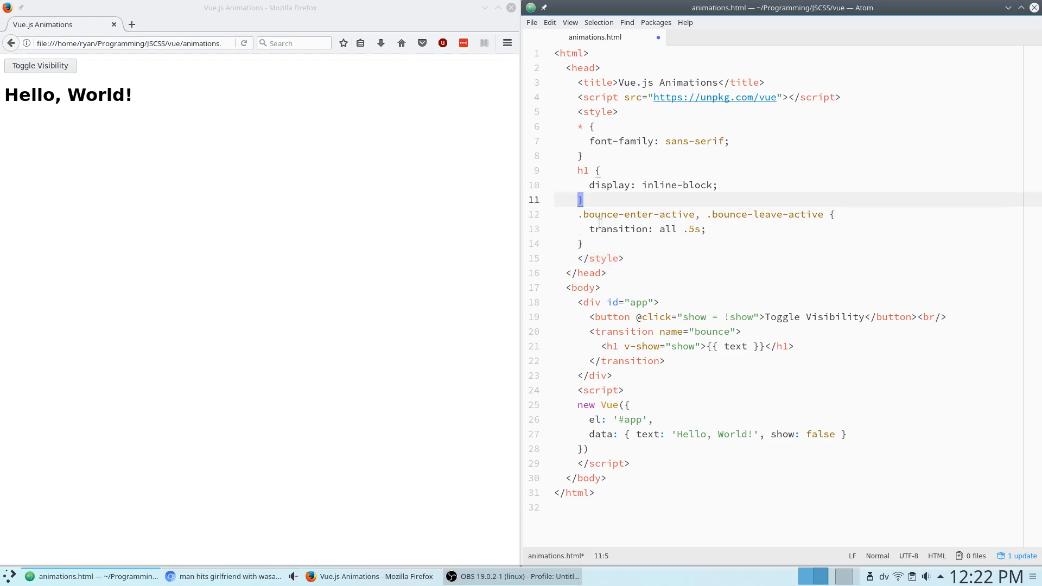
{"action": "left_click", "coordinate": [595, 229]}
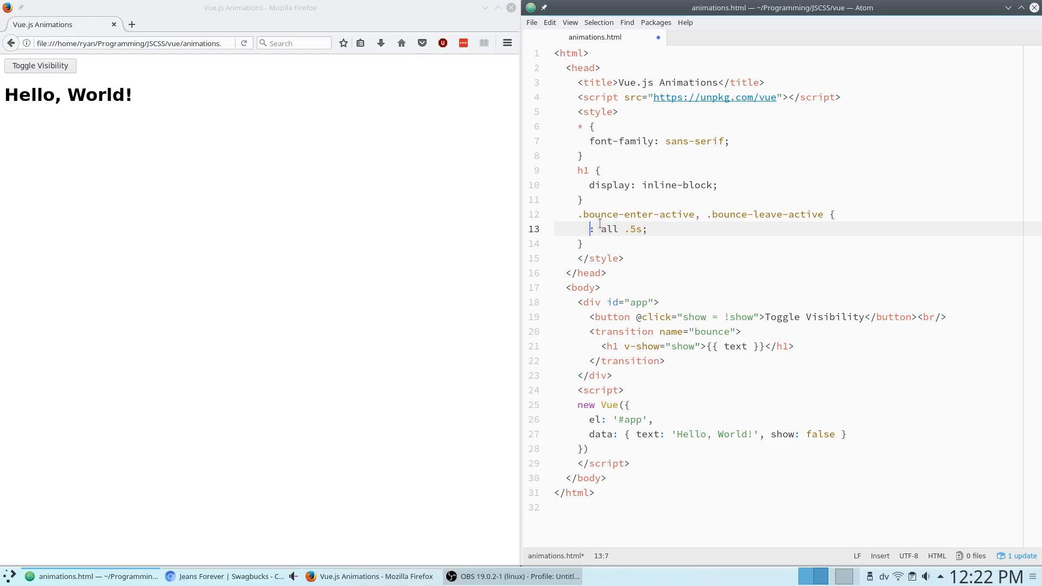
{"action": "type", "text": "animation"}
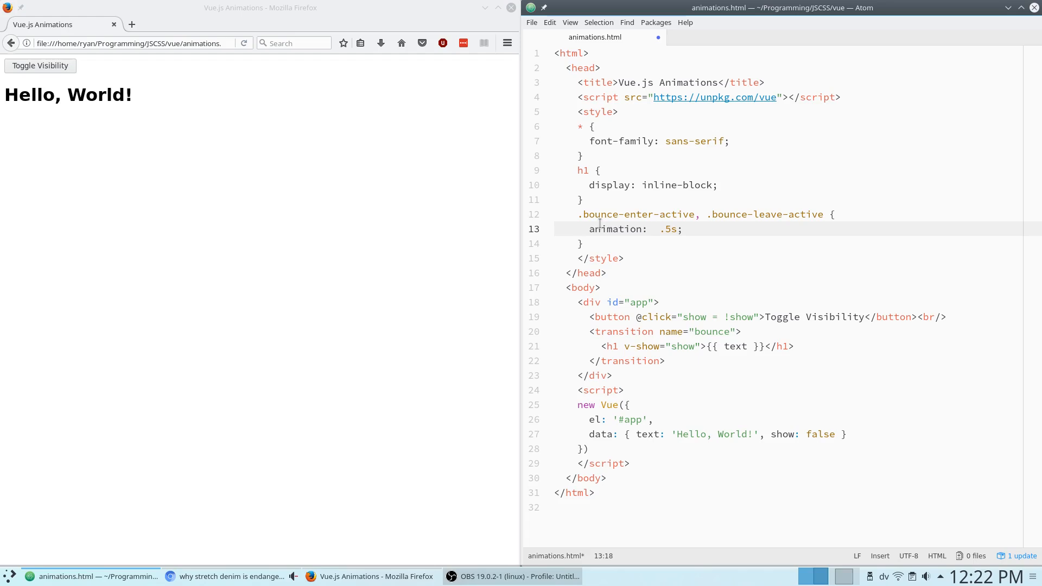
{"action": "type", "text": "bounce"}
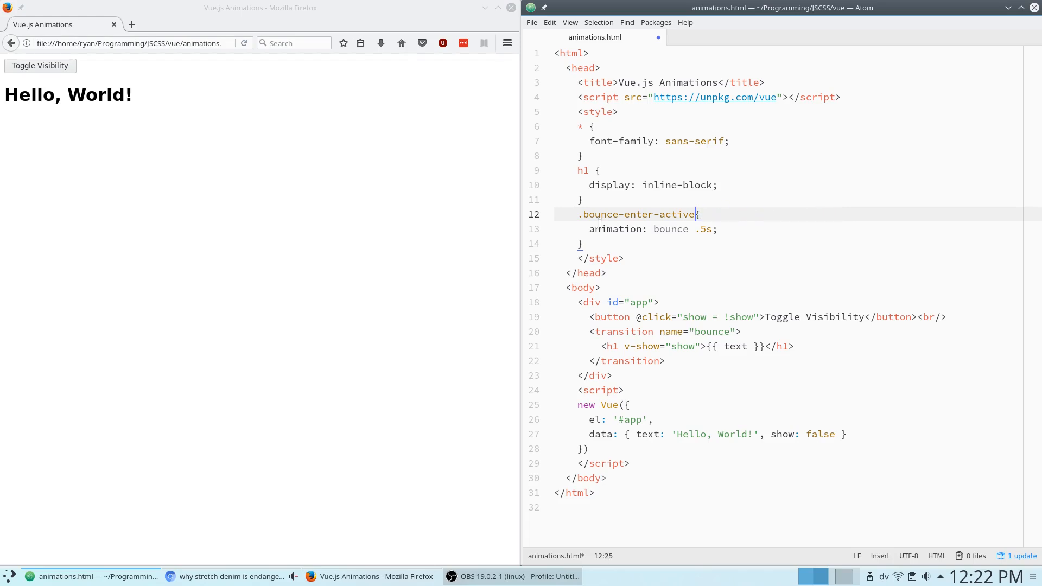
Step: Add a .bounce-leave-active rule with animation: bounce .5s reverse
{"action": "key", "text": "Return"}
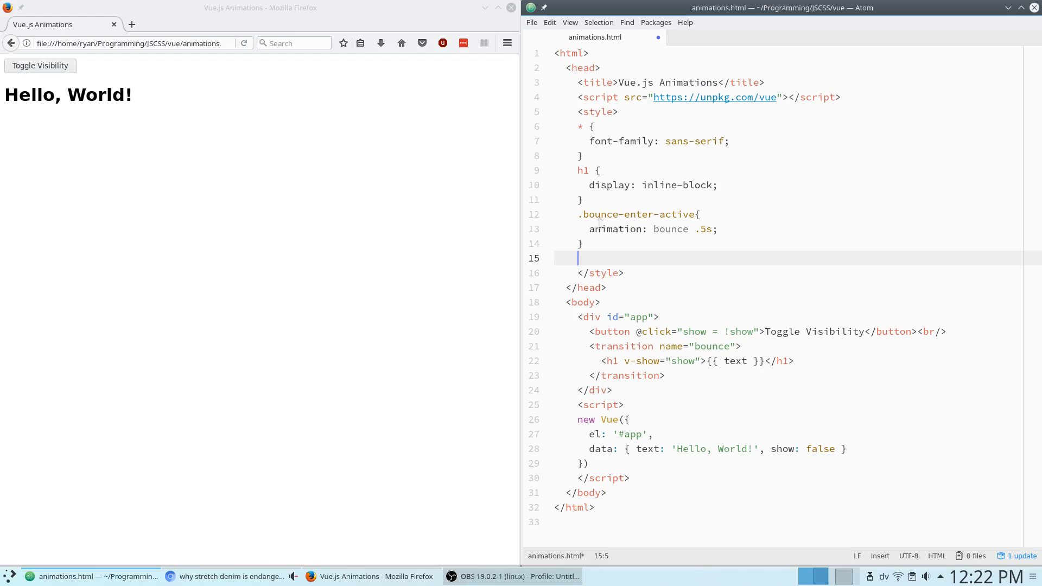
{"action": "type", "text": ".bounce-"}
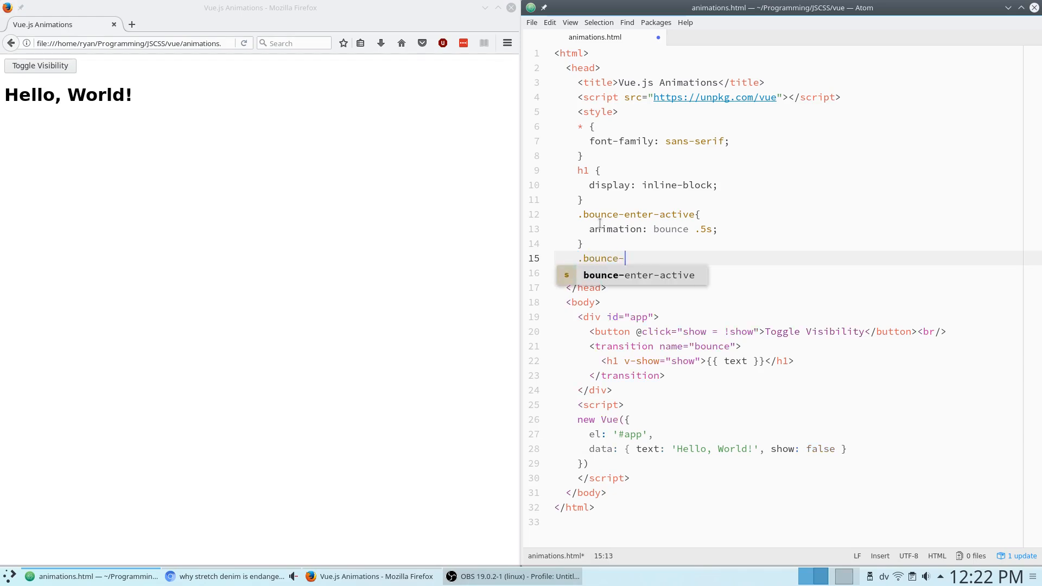
{"action": "type", "text": "leave-active"}
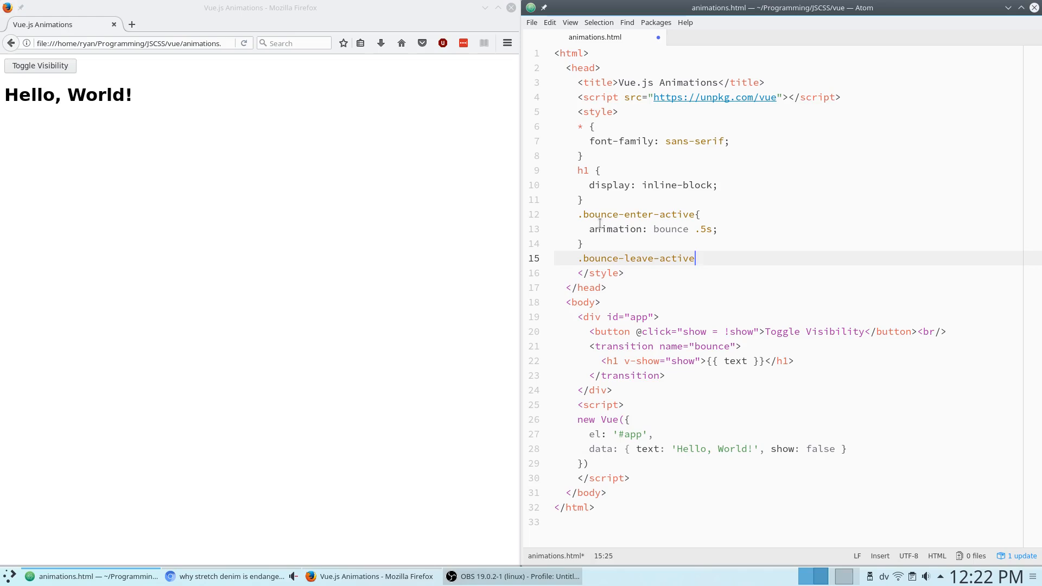
{"action": "type", "text": "{"}
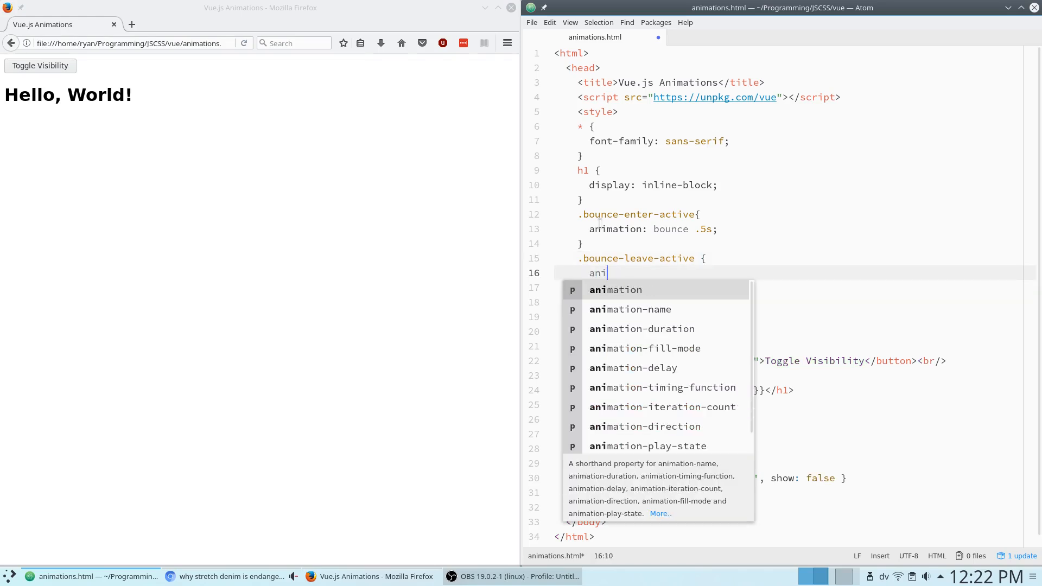
{"action": "type", "text": "mation: bounce"}
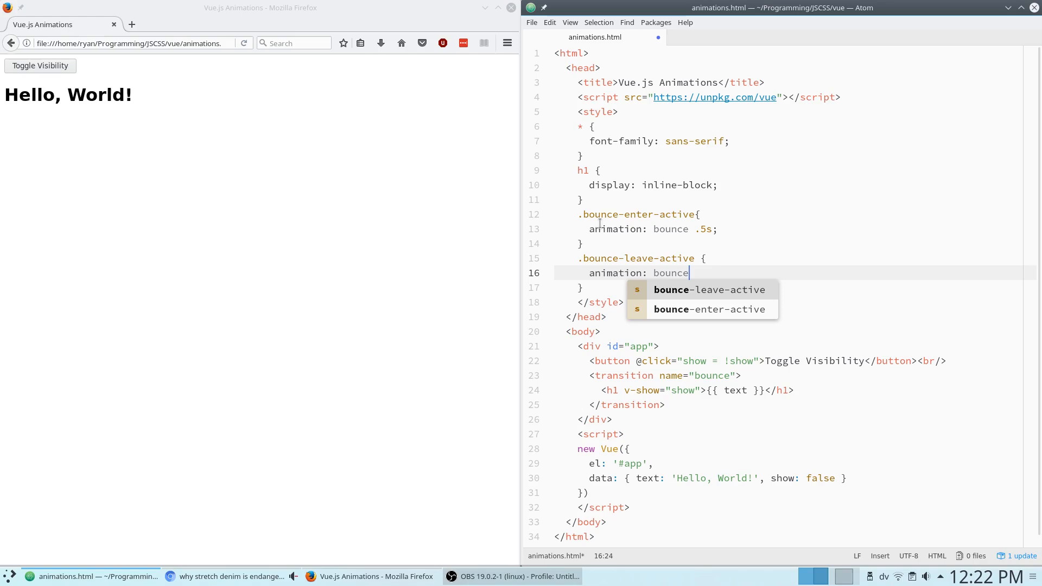
{"action": "type", "text": ".5s reverse;"}
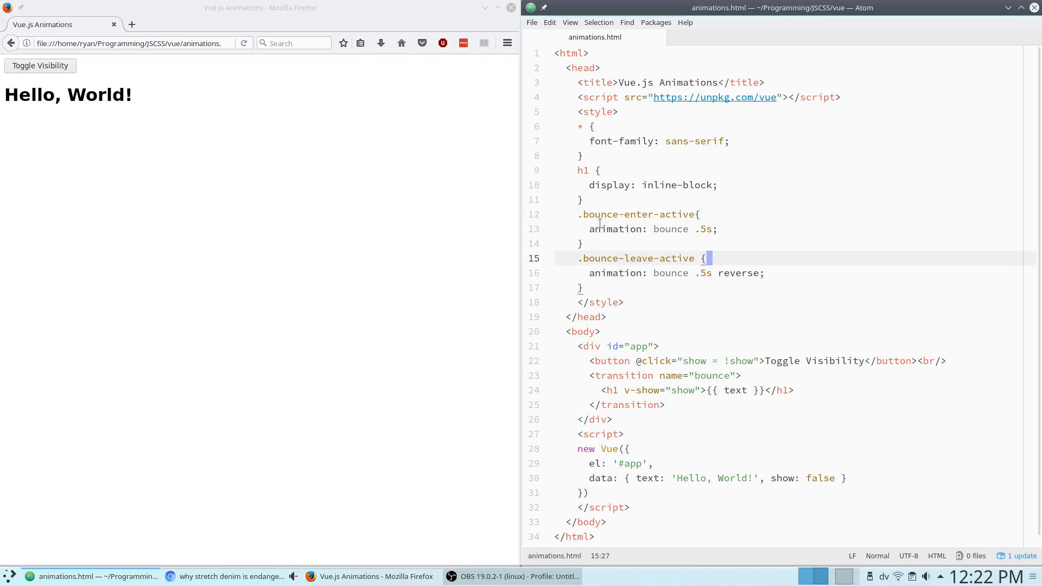
{"action": "left_click", "coordinate": [584, 199]}
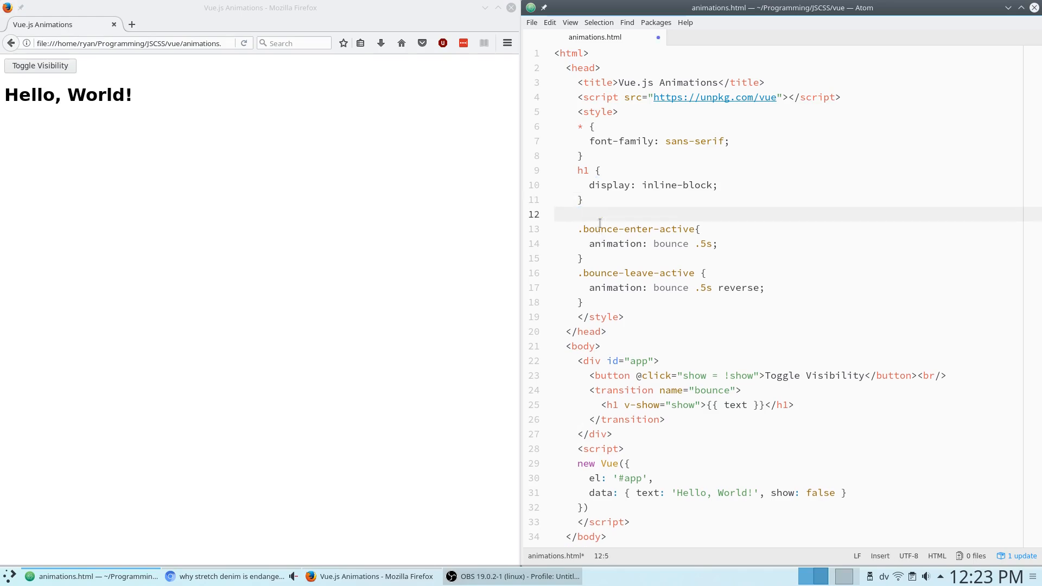
{"action": "type", "text": "@keyframes identifier {"}
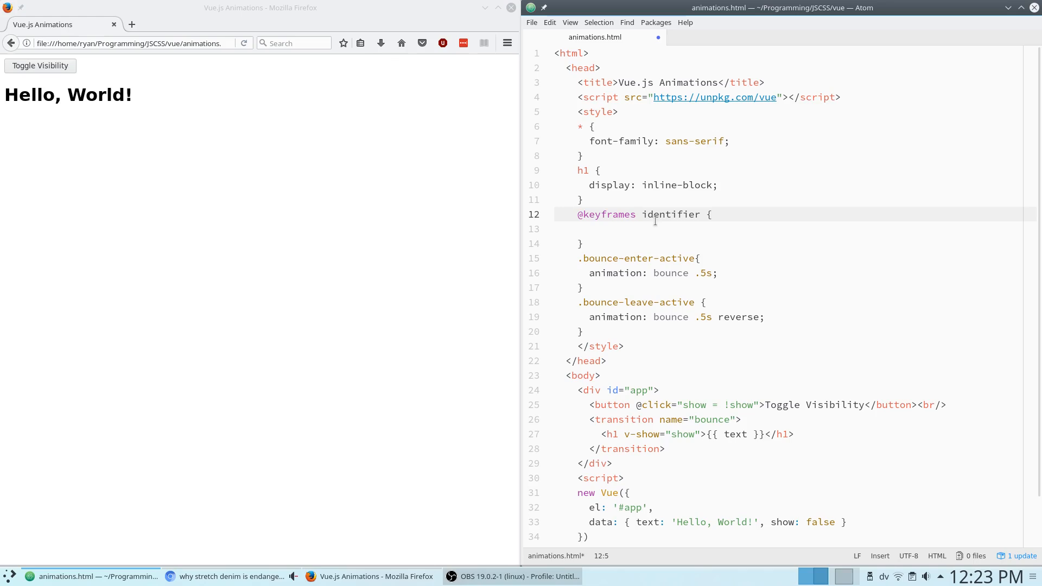
{"action": "double_click", "coordinate": [671, 214]}
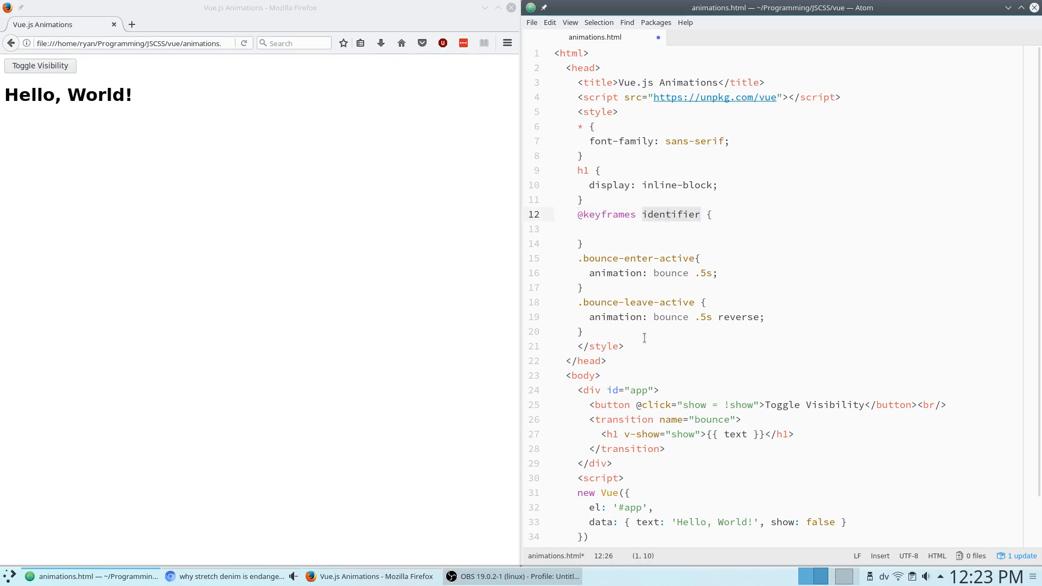
{"action": "type", "text": "bounce"}
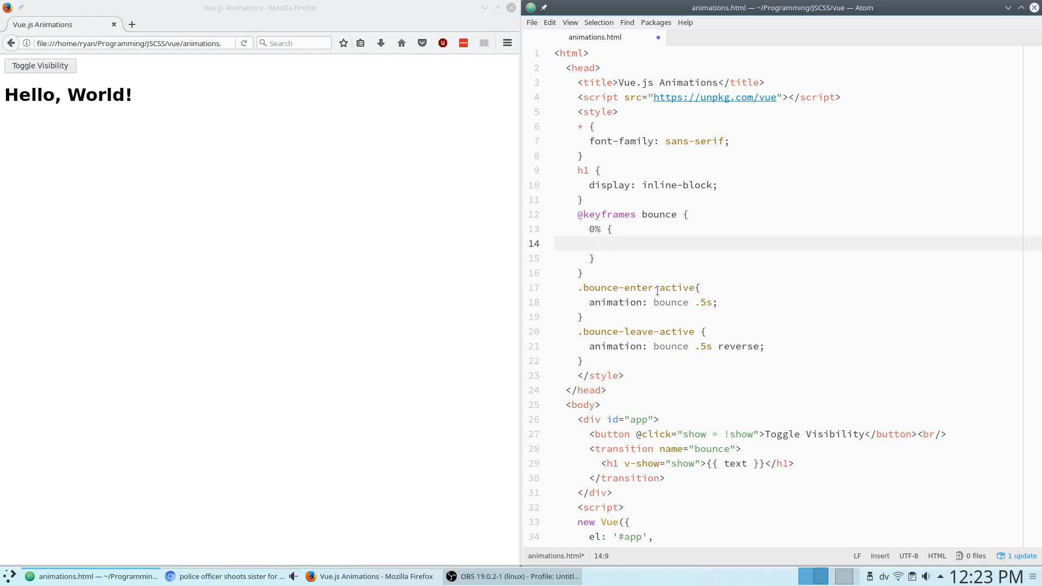
{"action": "type", "text": "s"}
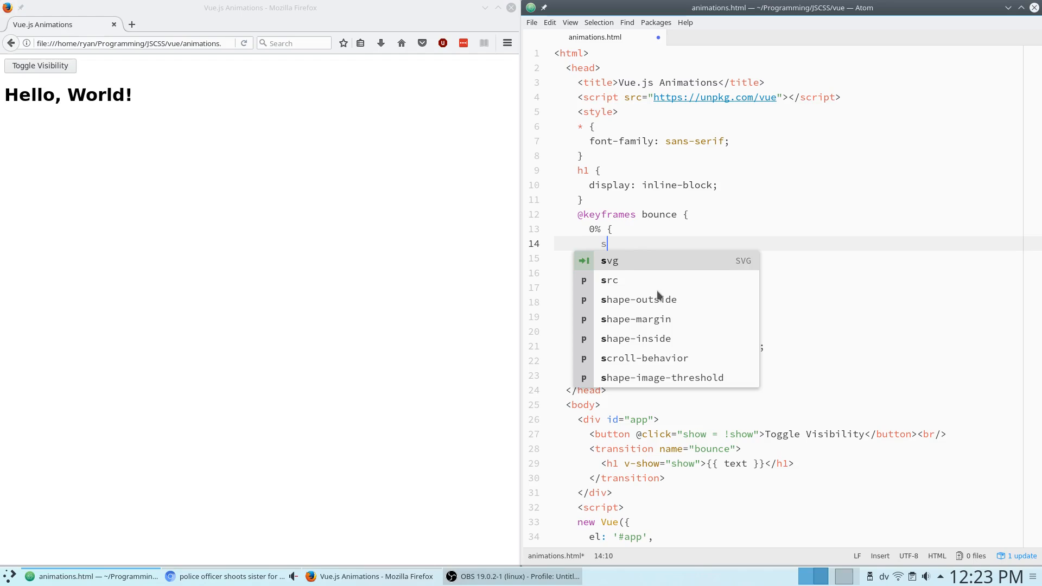
{"action": "type", "text": "transform: scale("}
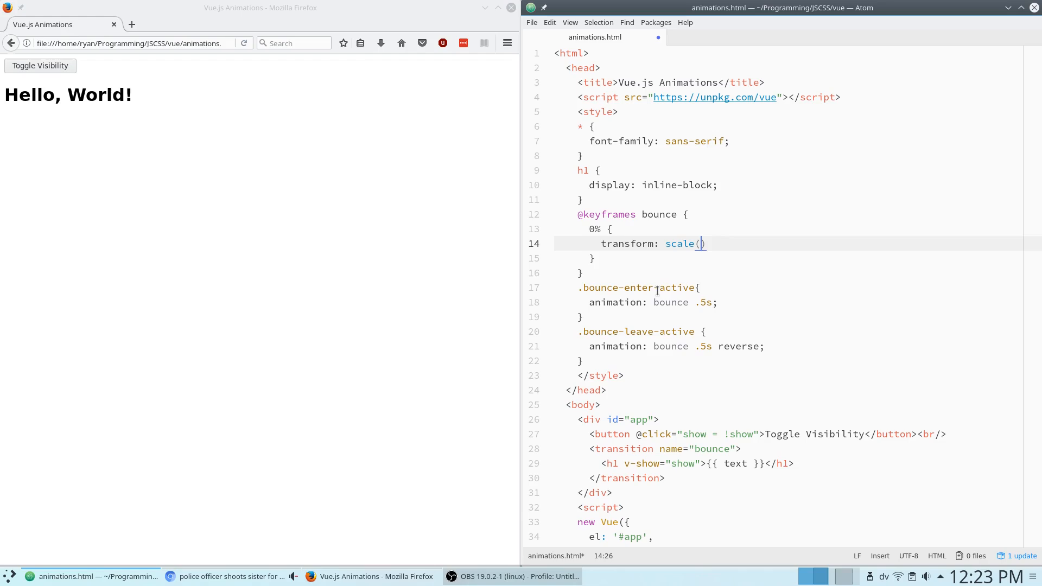
{"action": "type", "text": "0;"}
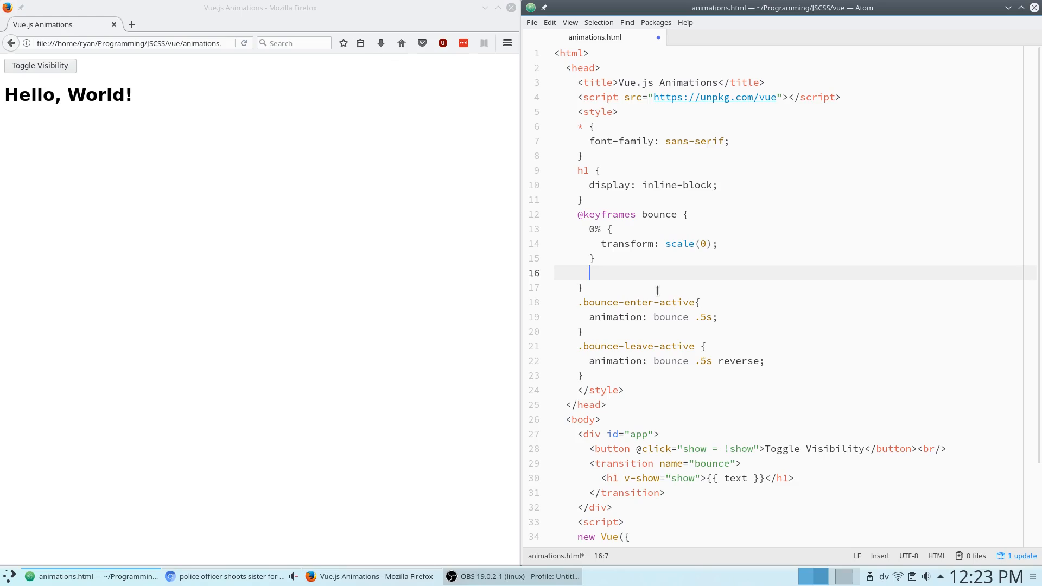
Step: Add the 80% scale(1.2) and 100% scale(1) keyframes
{"action": "type", "text": "80%"}
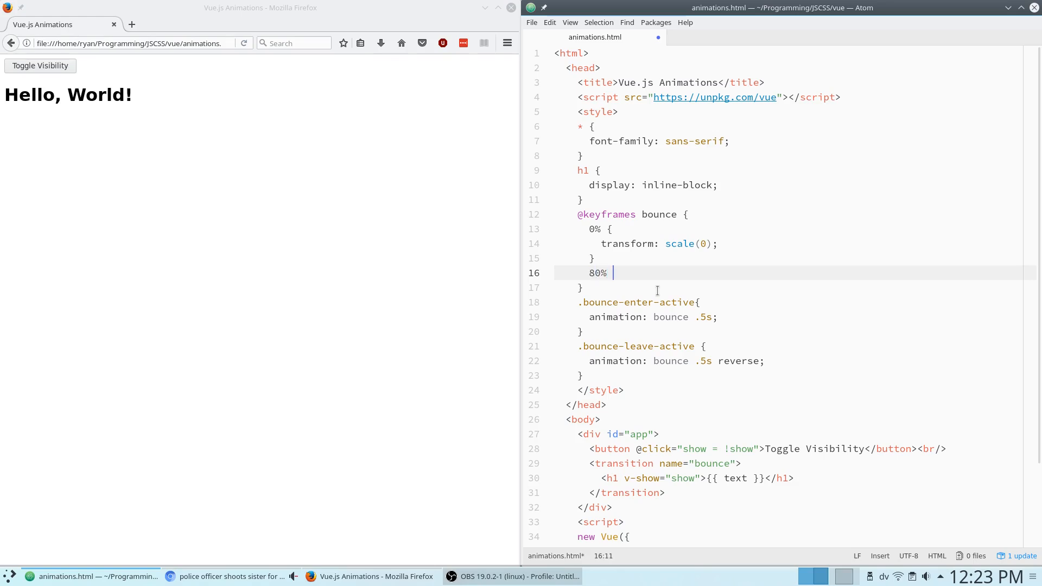
{"action": "type", "text": "{"}
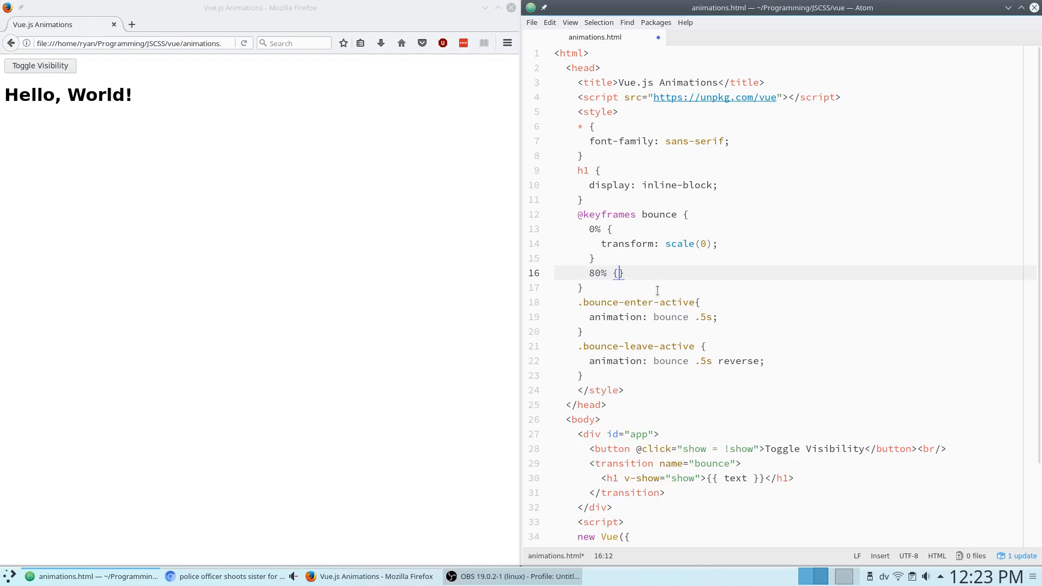
{"action": "type", "text": "transform"}
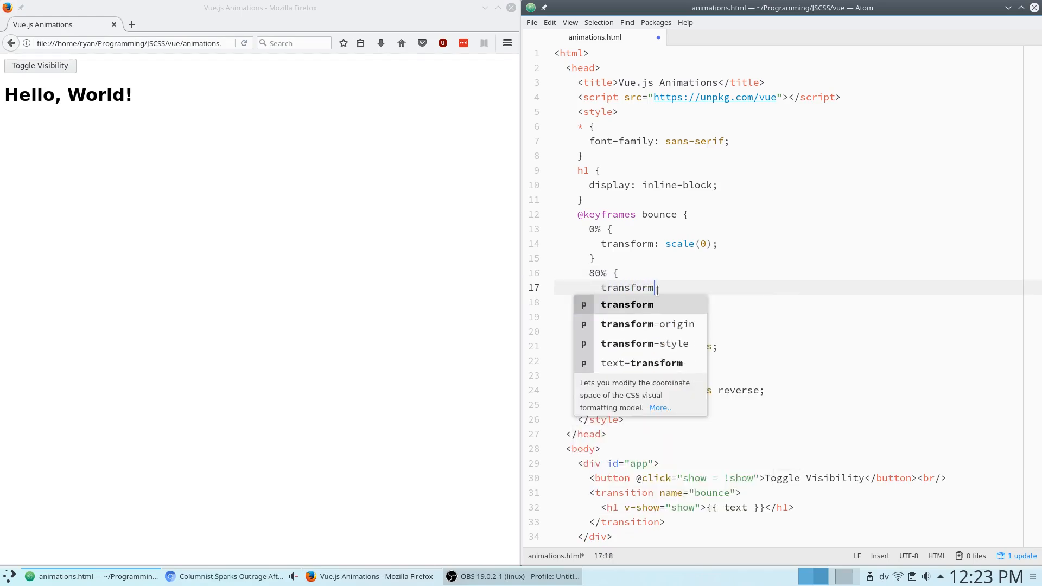
{"action": "type", "text": ": scale(1)"}
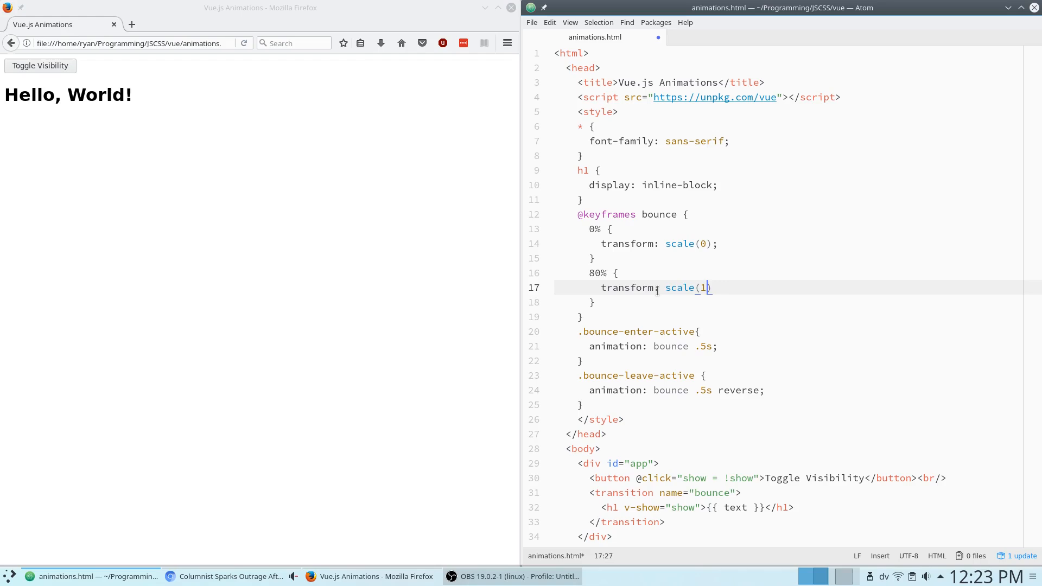
{"action": "type", "text": ".2);"}
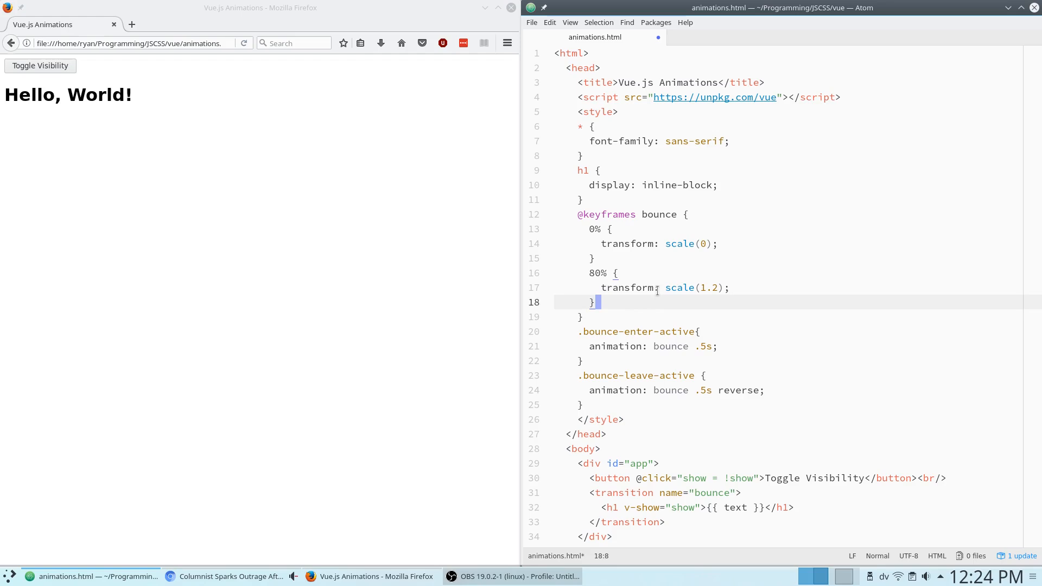
{"action": "type", "text": "100% {"}
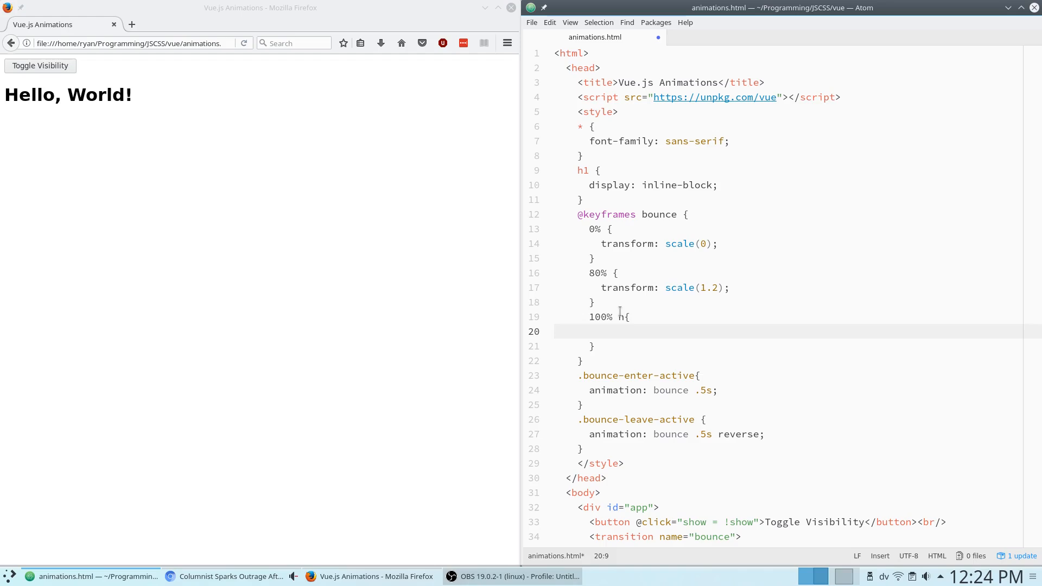
{"action": "key", "text": "BackSpace"}
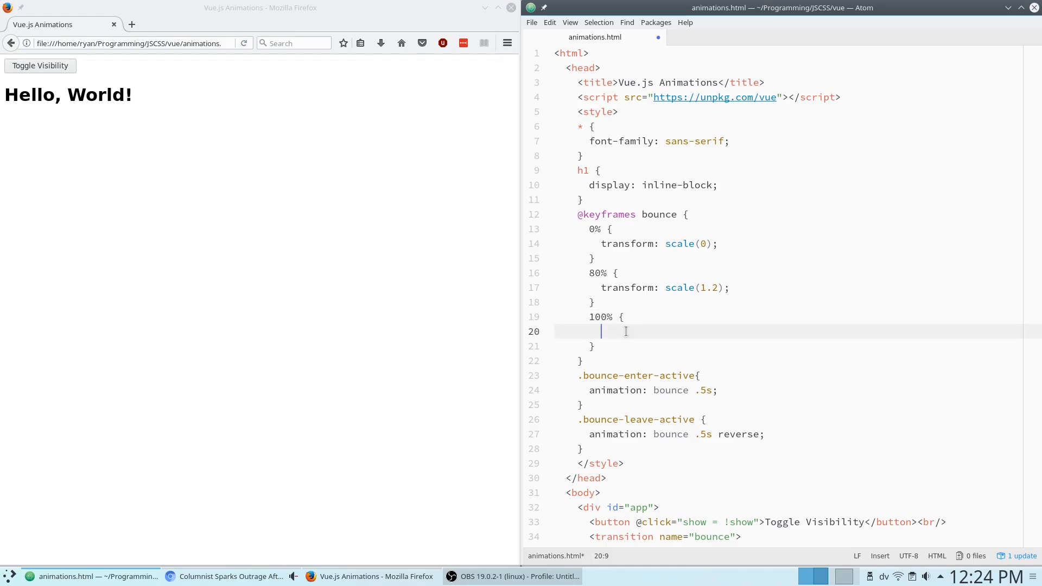
{"action": "type", "text": "transform: scale("}
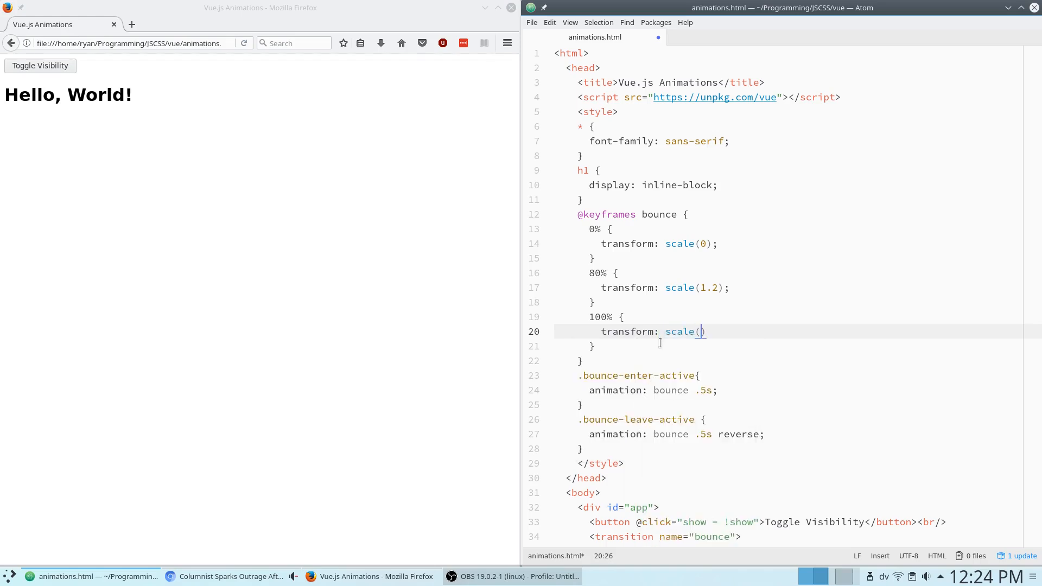
{"action": "type", "text": "1);"}
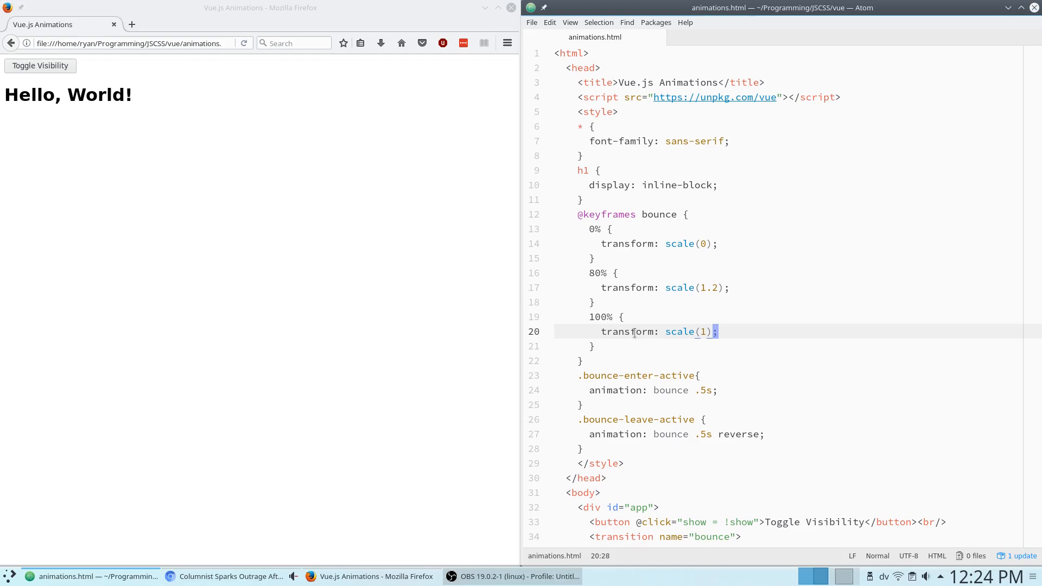
Step: Reload Firefox and toggle the heading three times to watch it bounce in
{"action": "left_click", "coordinate": [40, 65]}
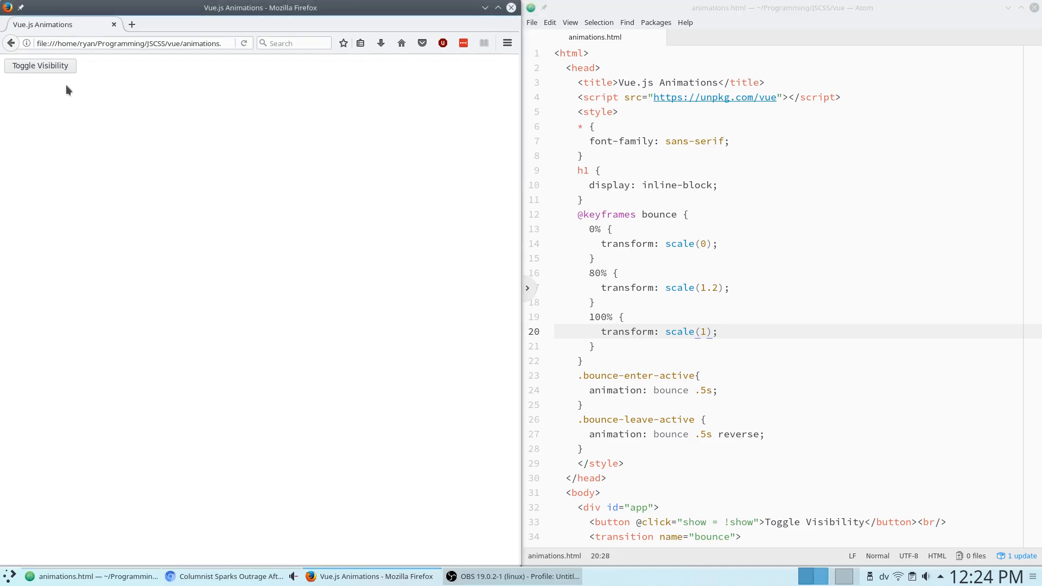
{"action": "left_click", "coordinate": [41, 65]}
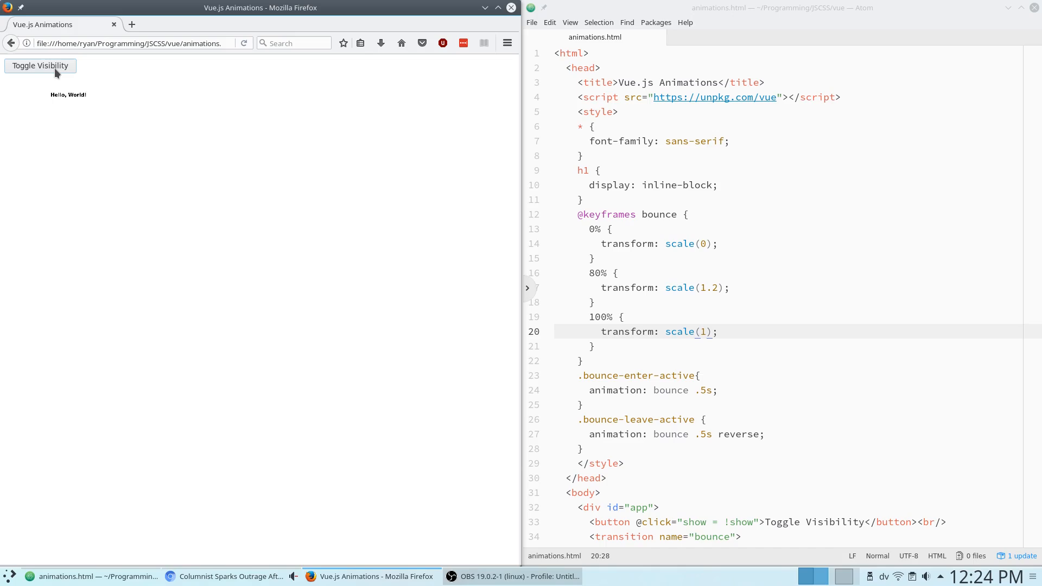
{"action": "left_click", "coordinate": [40, 66]}
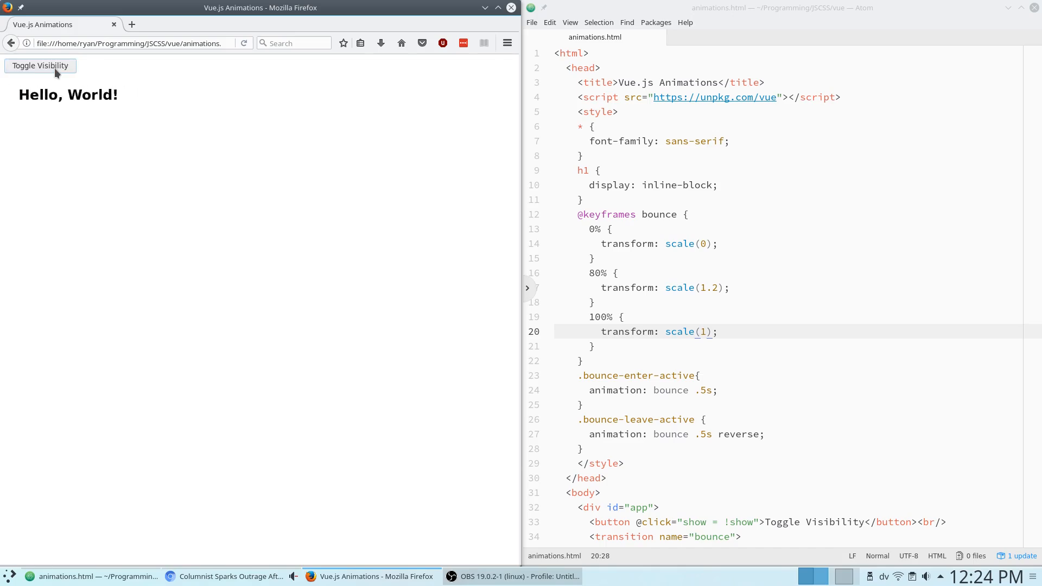
{"action": "left_click", "coordinate": [40, 65]}
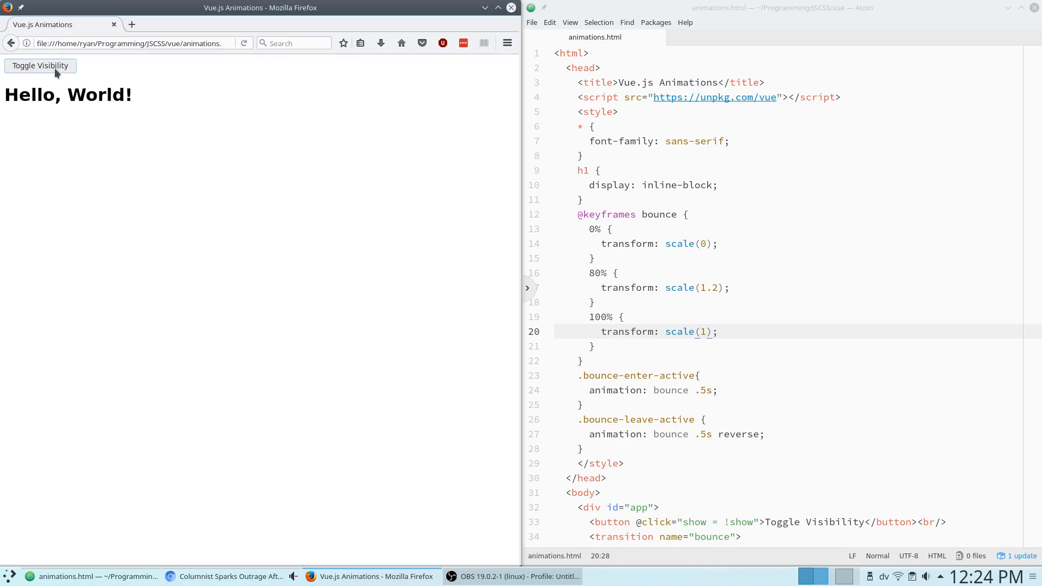
{"action": "mouse_move", "coordinate": [256, 286]}
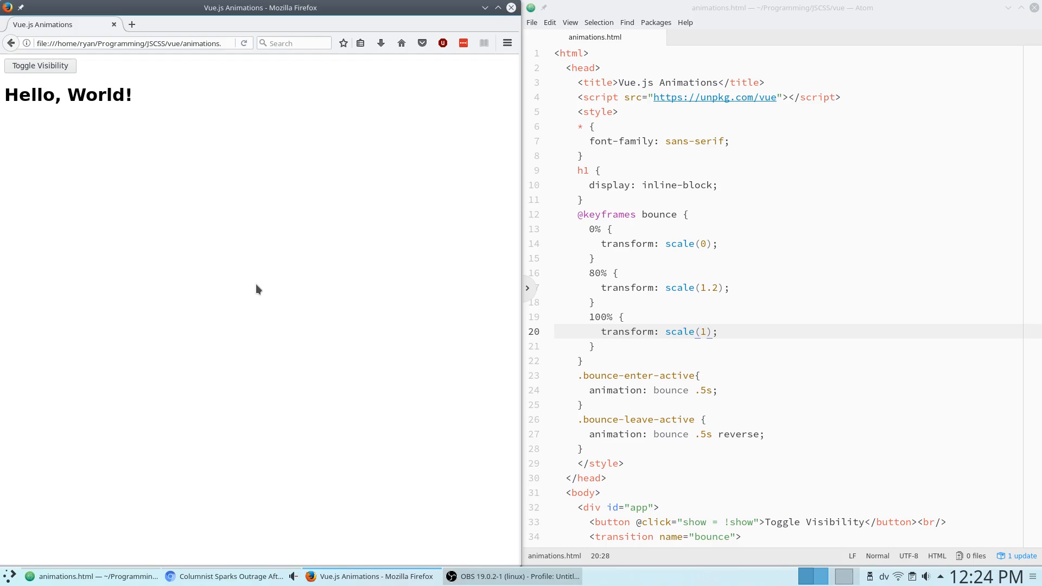